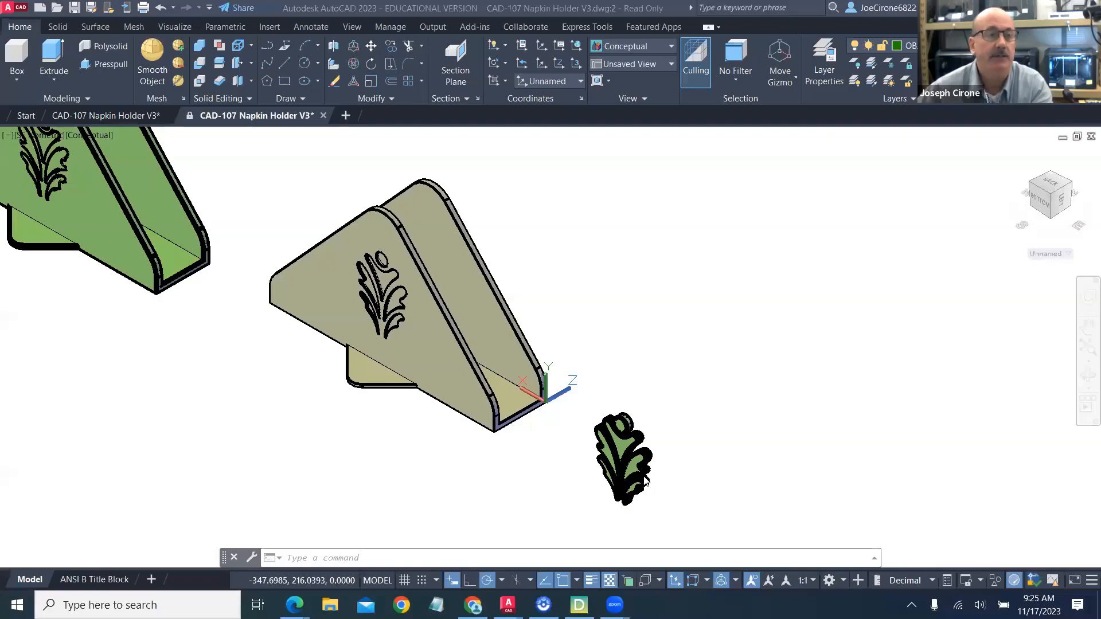
mouse_move(413, 324)
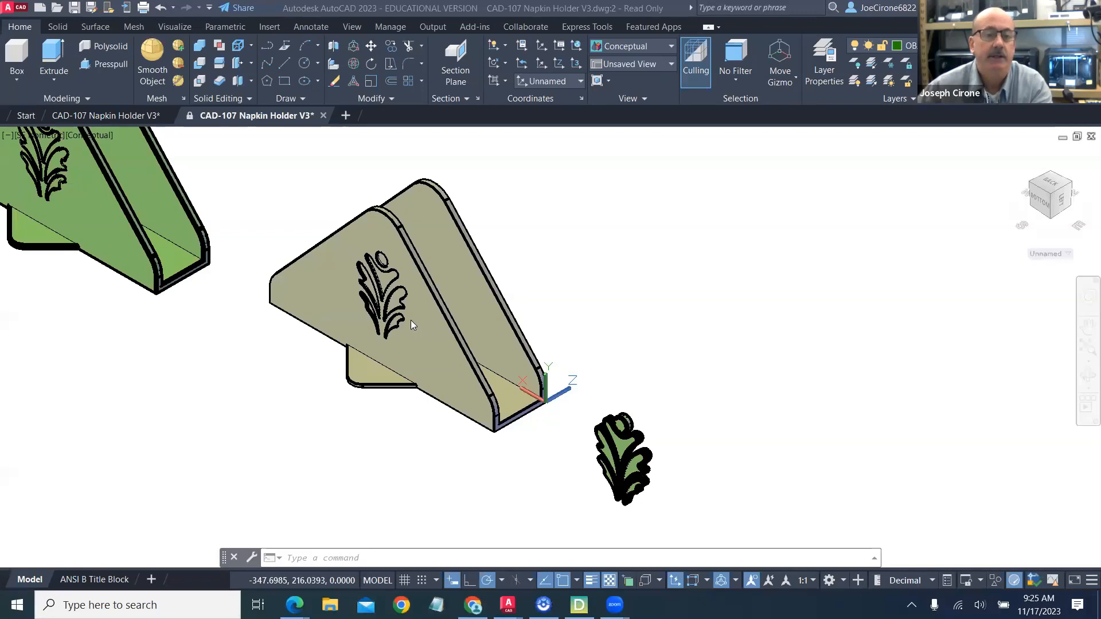
mouse_move(430, 370)
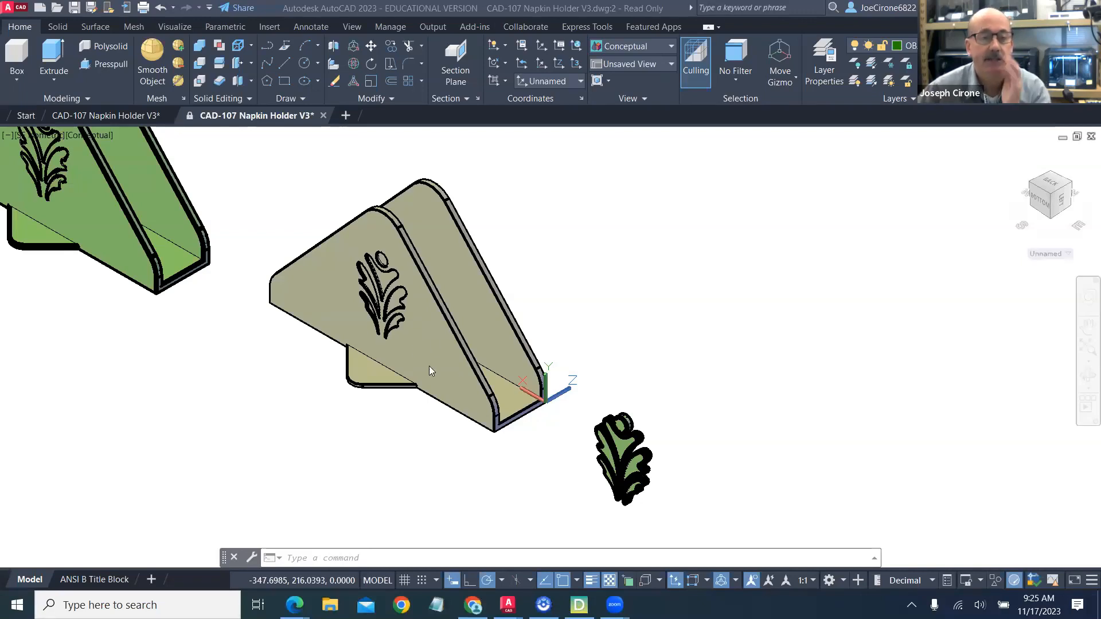
mouse_move(380, 271)
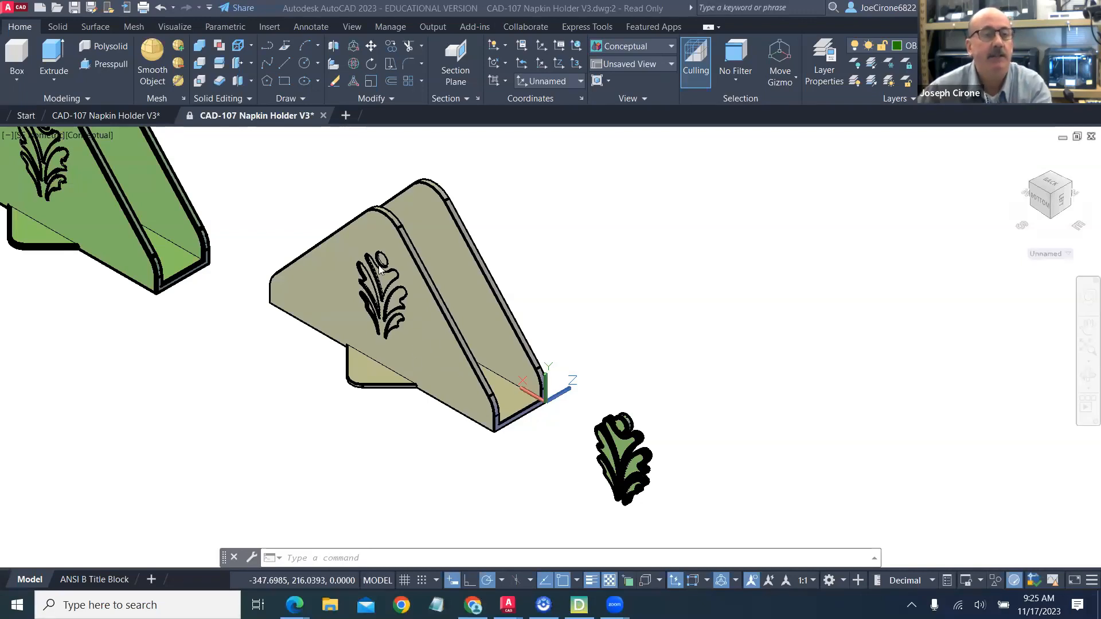
mouse_move(399, 293)
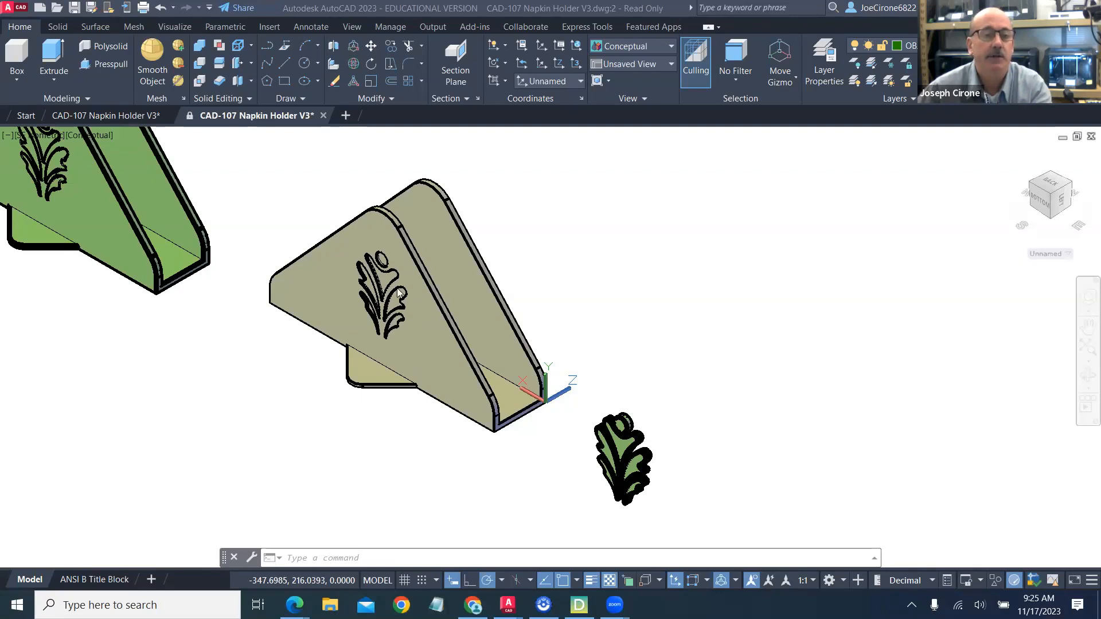
mouse_move(390, 280)
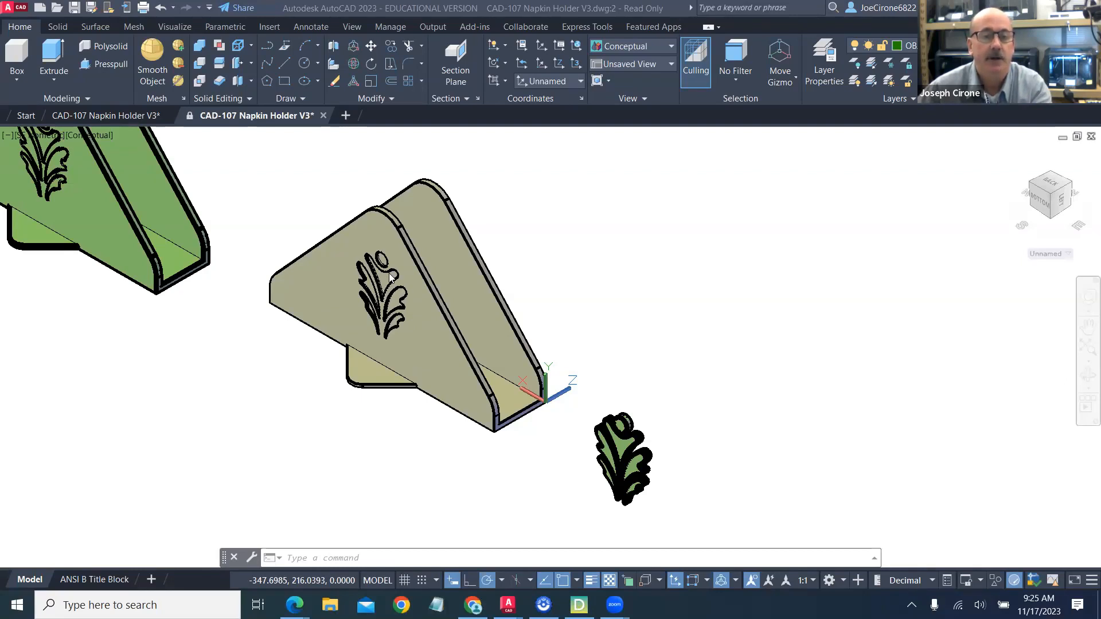
mouse_move(350, 342)
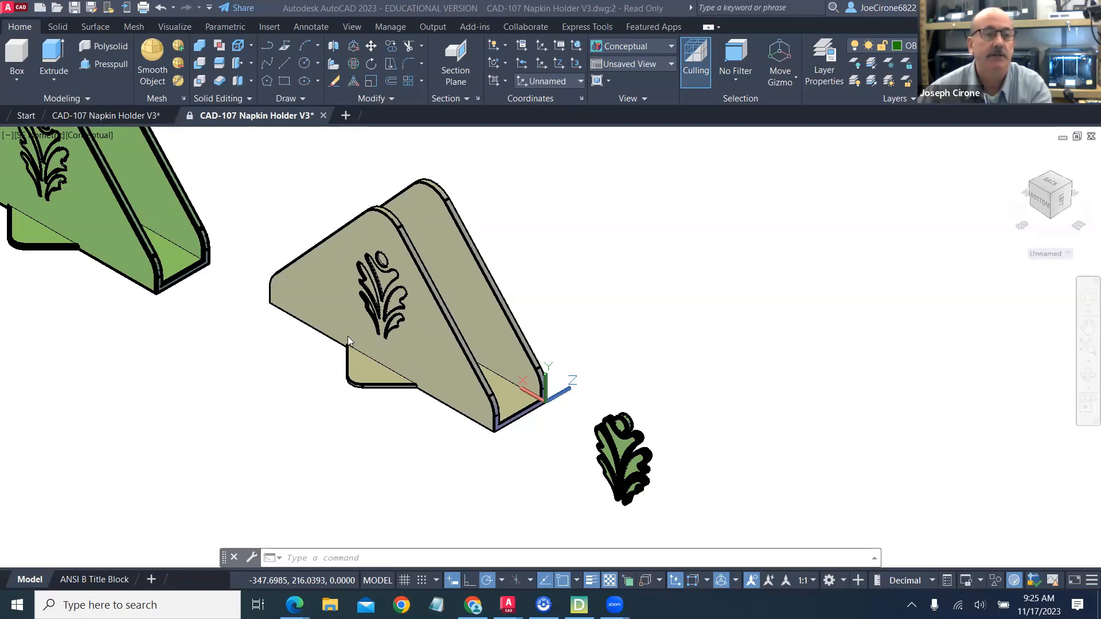
mouse_move(386, 283)
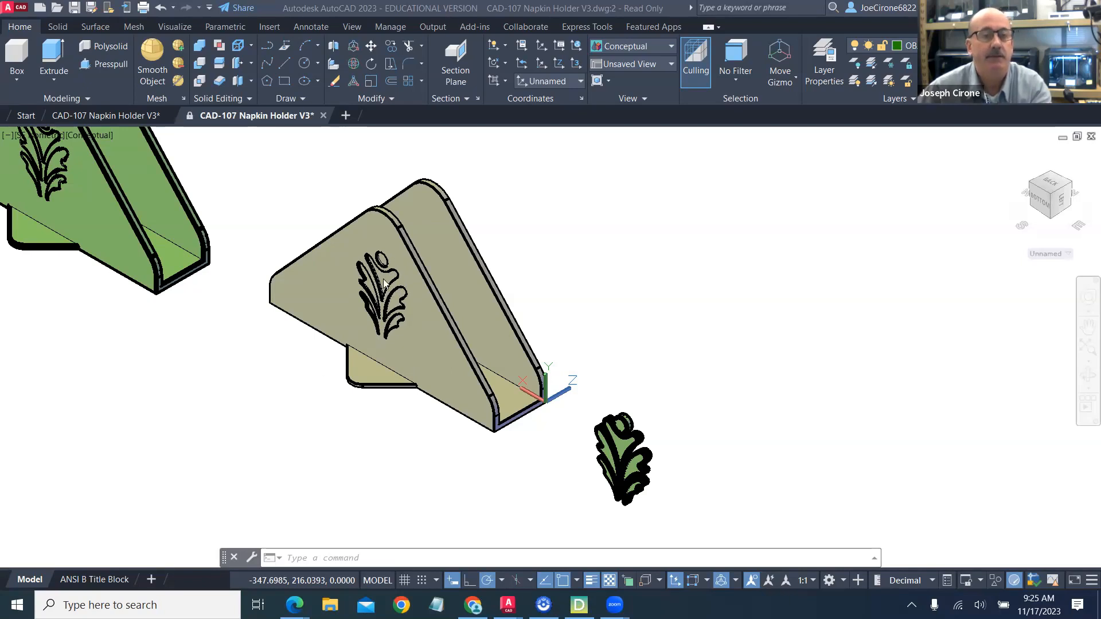
mouse_move(434, 353)
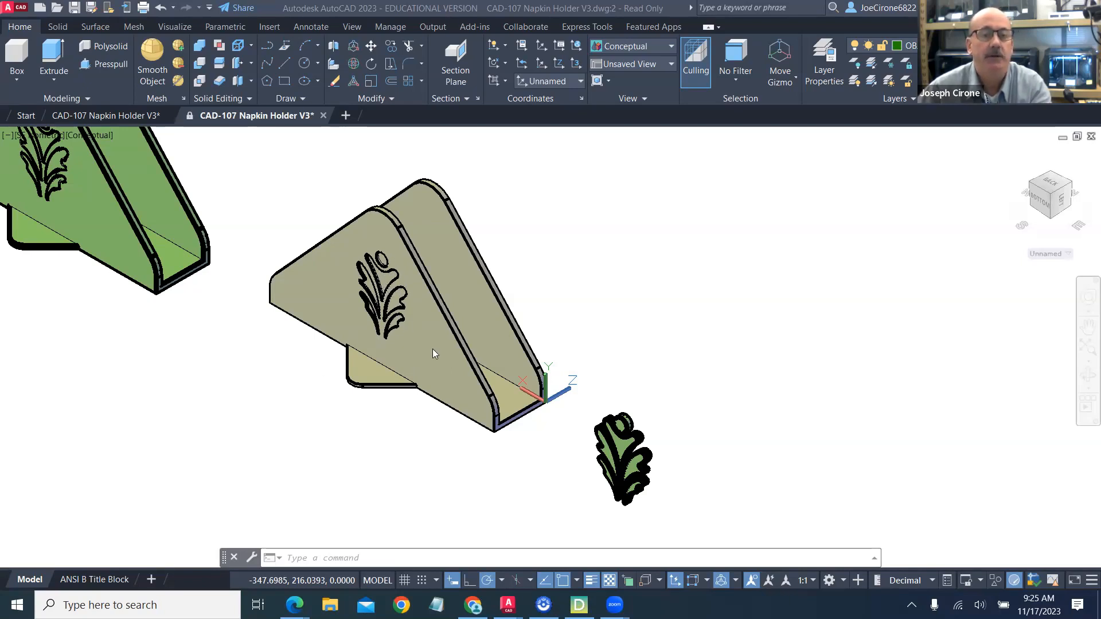
mouse_move(633, 463)
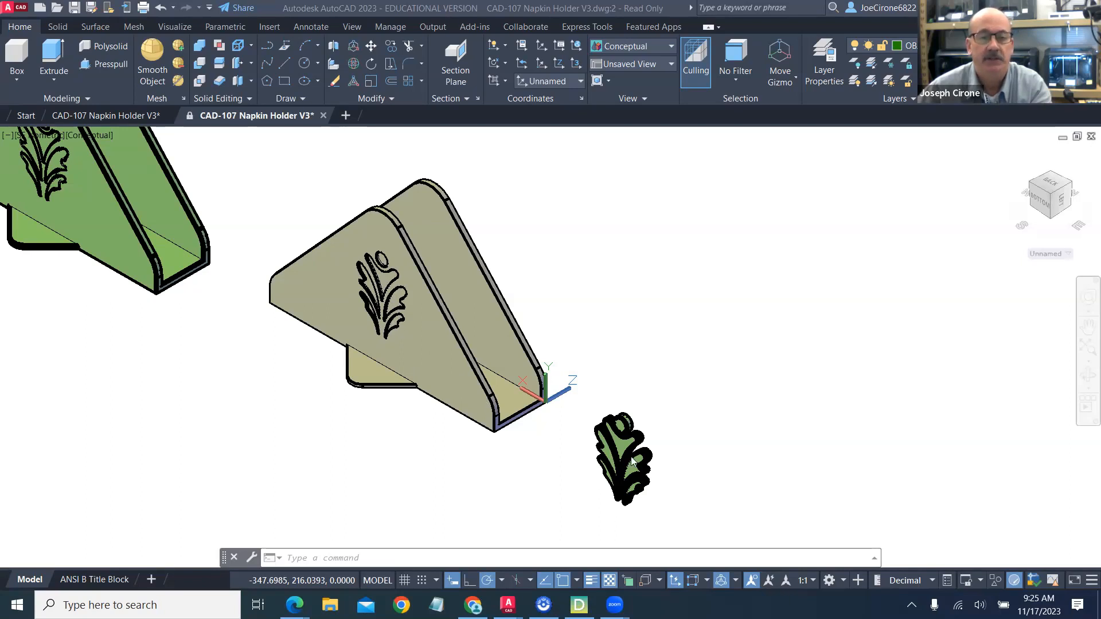
mouse_move(544, 452)
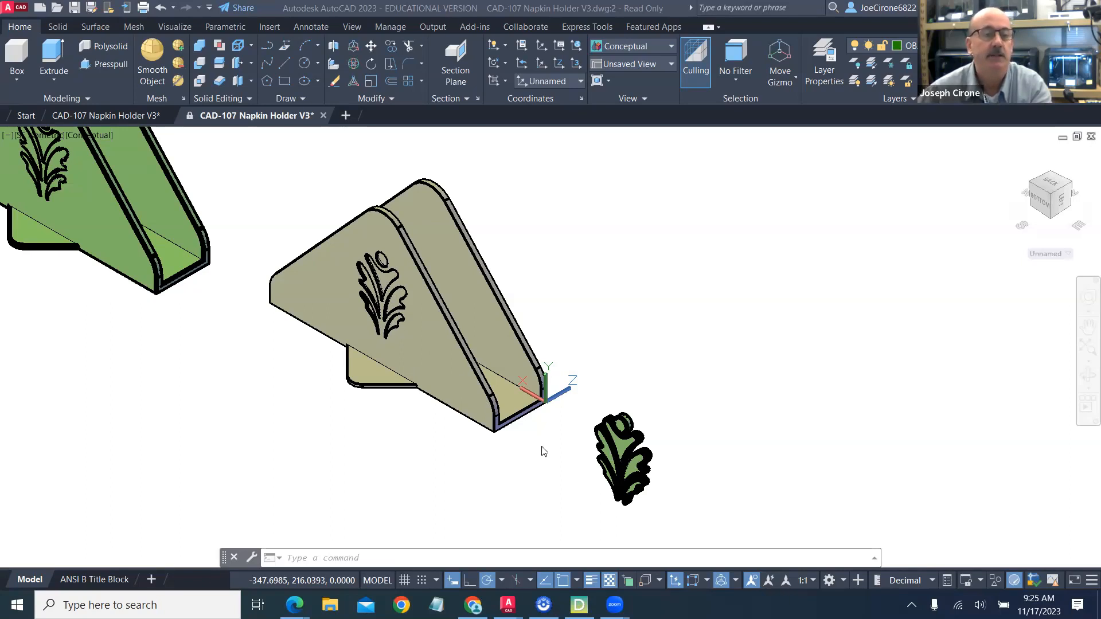
mouse_move(554, 458)
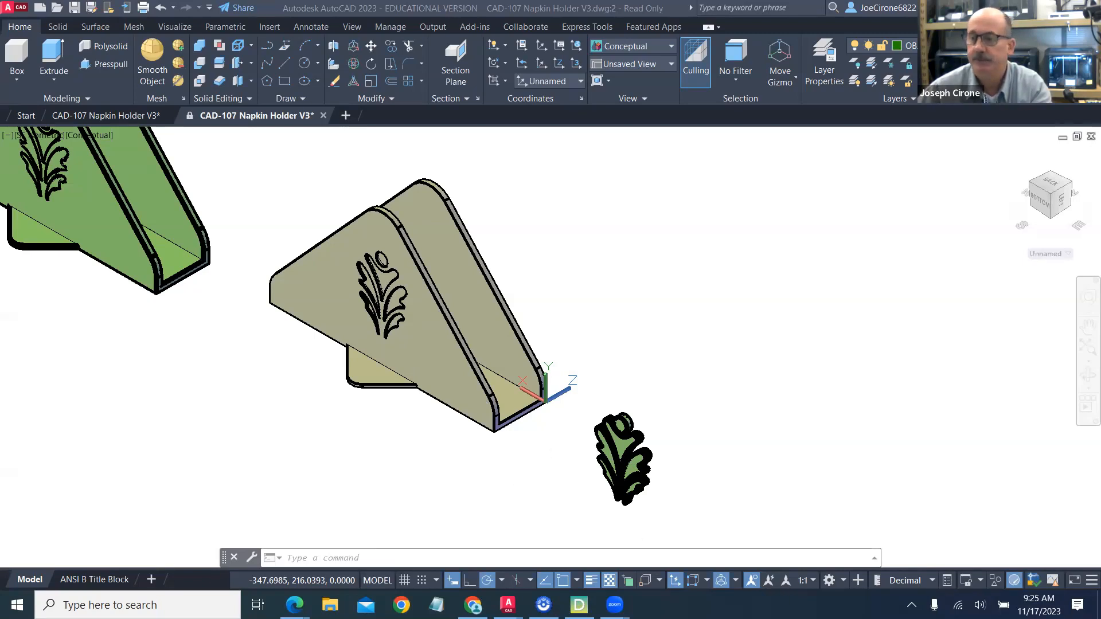
- Switch from AutoCAD to the slicer showing the oak leaf with a five-line skirt
click(578, 604)
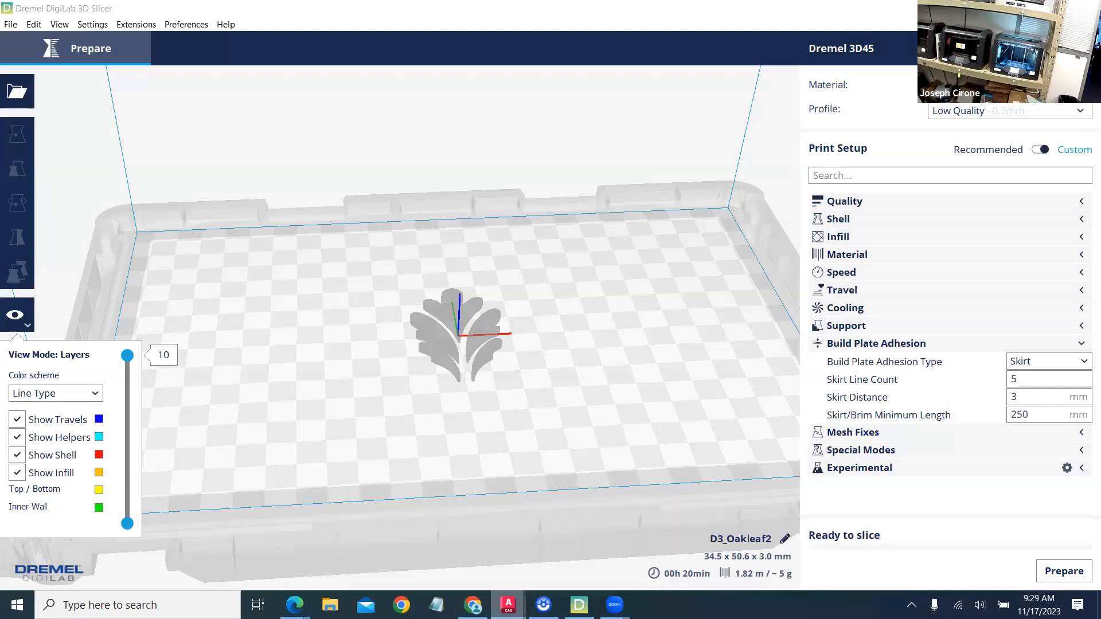
- Export the leaf solids from AutoCAD as an STL named 'Oakleaf 3'
click(507, 604)
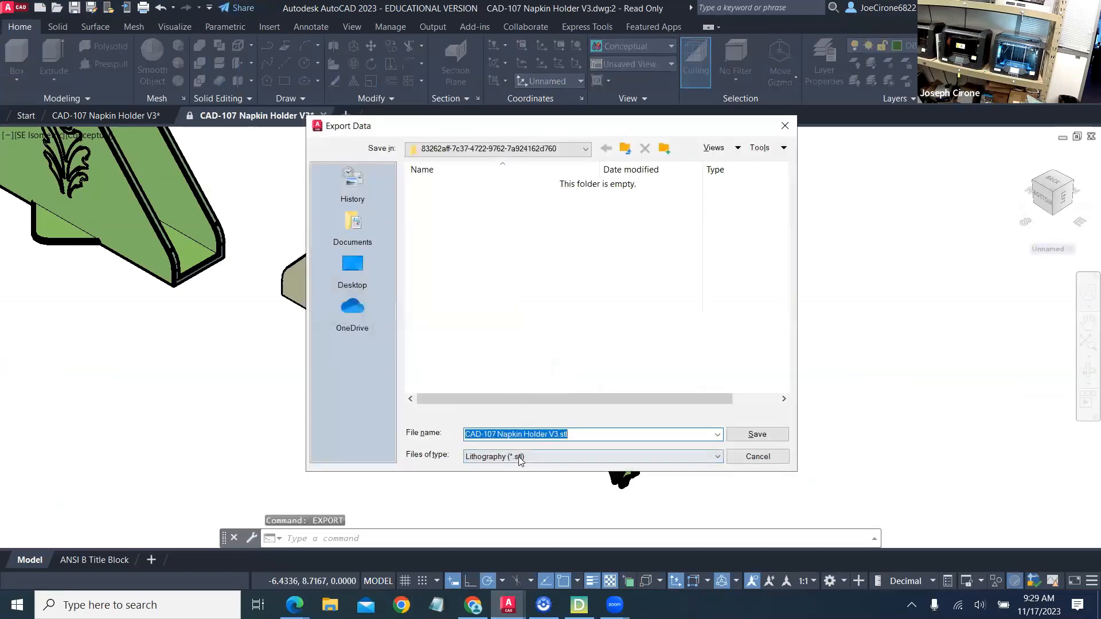
text(Oak)
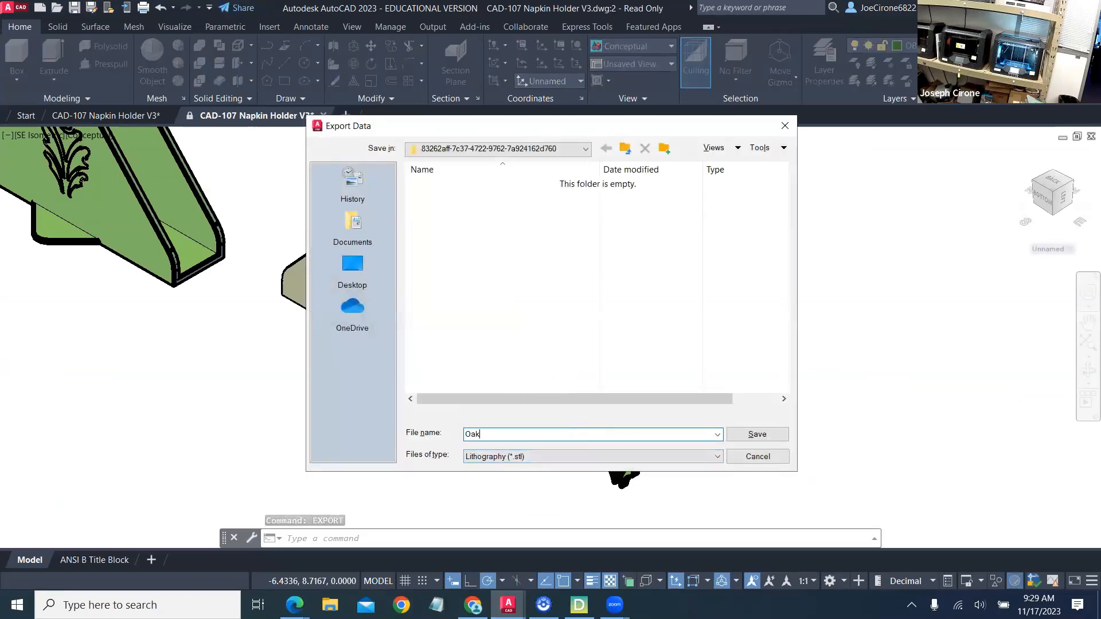
text(leaf 3)
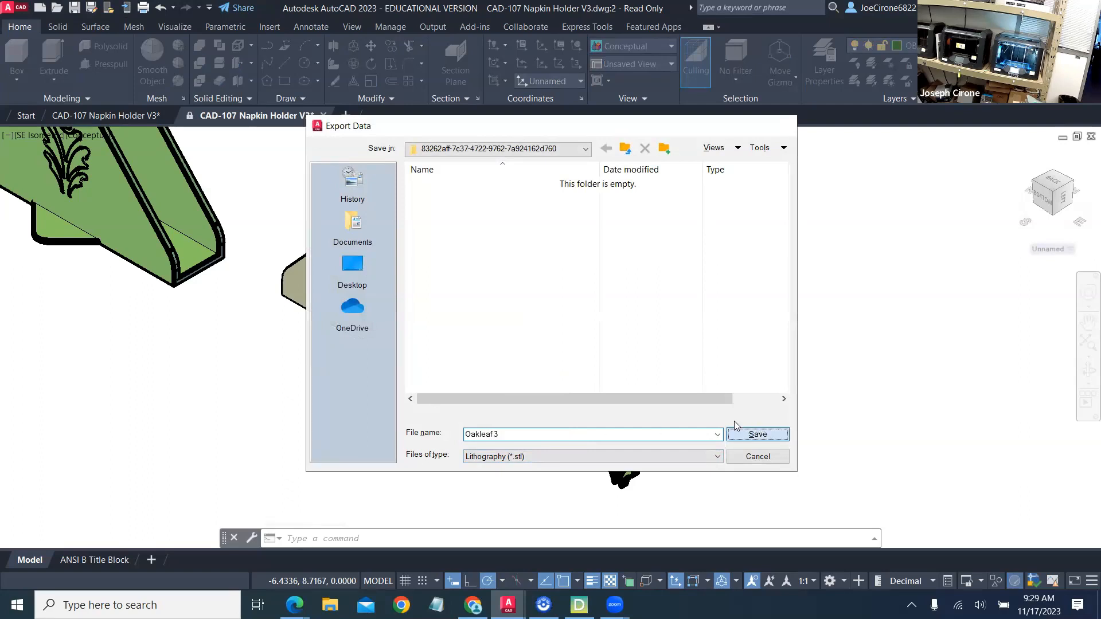
click(757, 434)
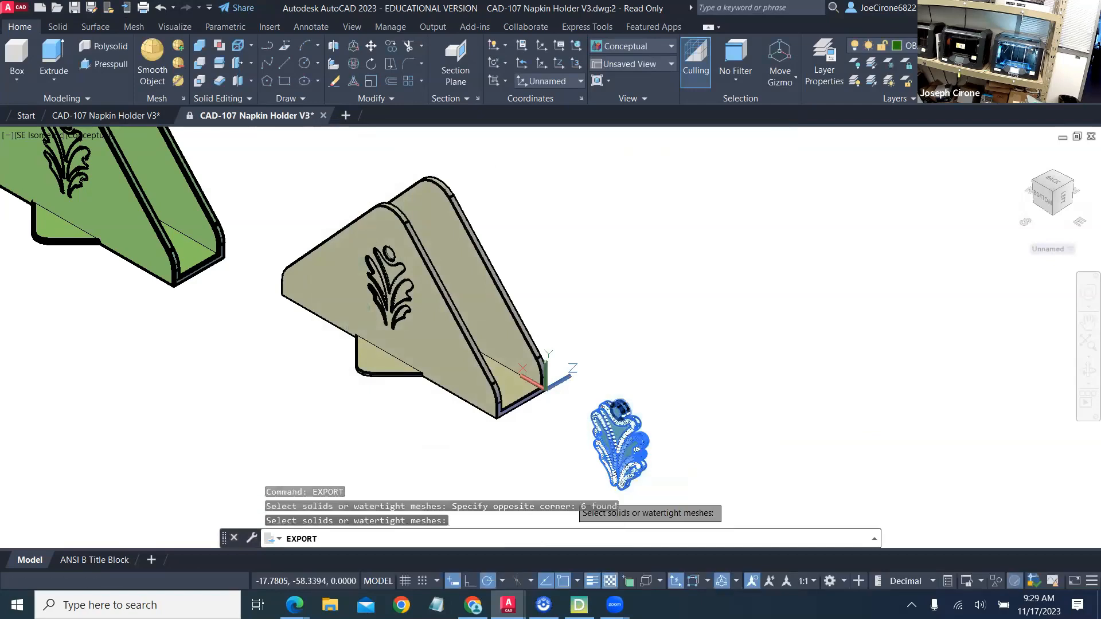
- Start a new empty slicer project, clearing the build plate
click(578, 604)
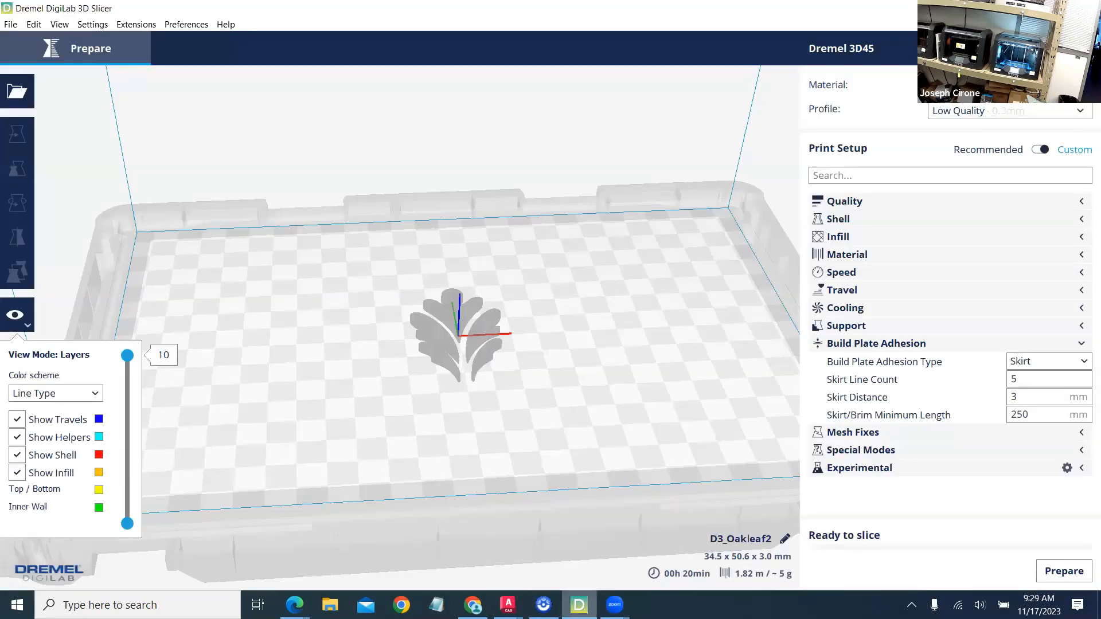
click(10, 24)
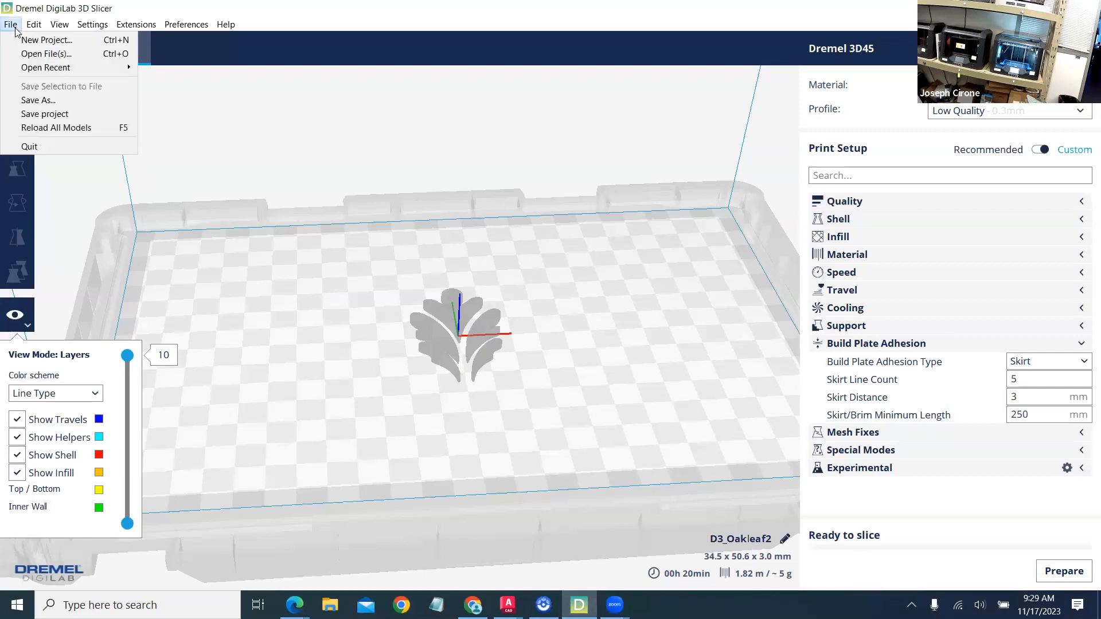
click(46, 39)
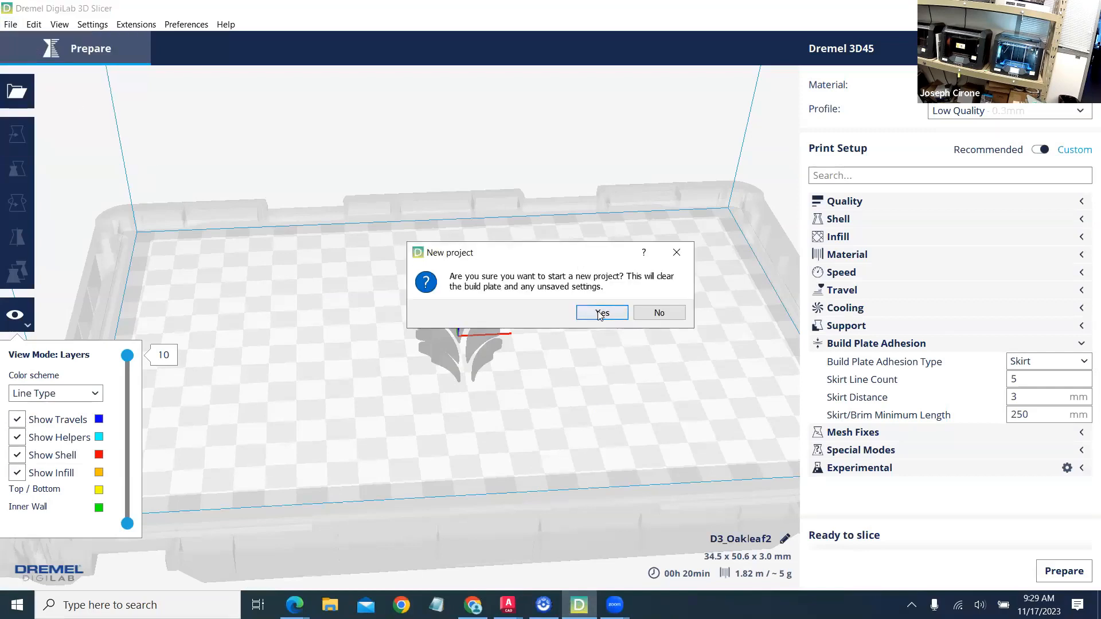
click(600, 312)
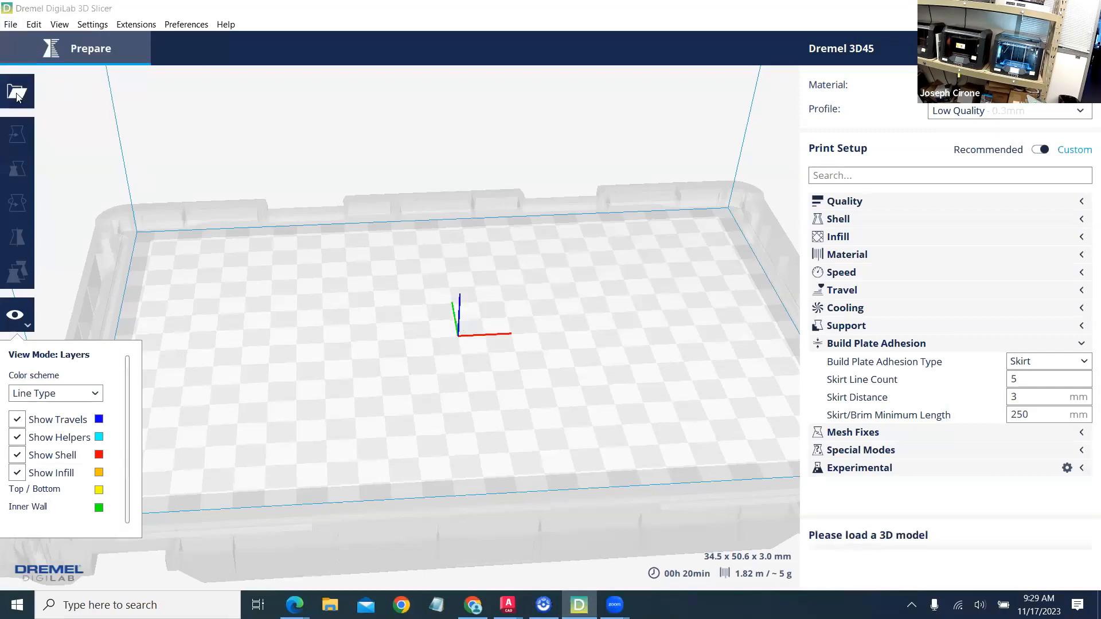
- Load the Oakleaf2 STL from Downloads onto the build plate
click(17, 92)
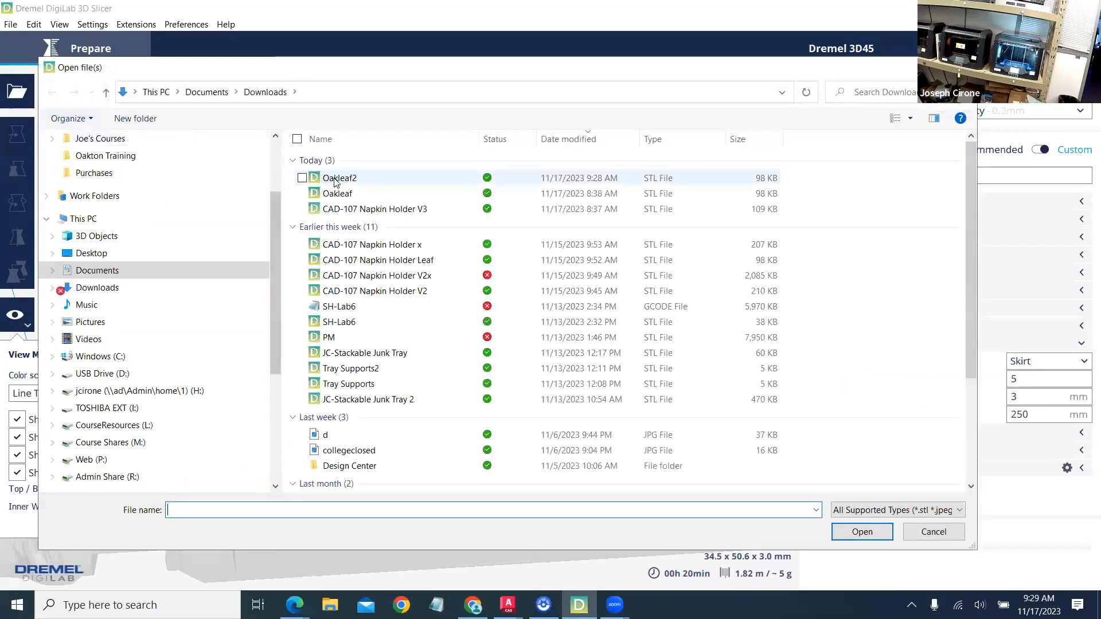
click(340, 178)
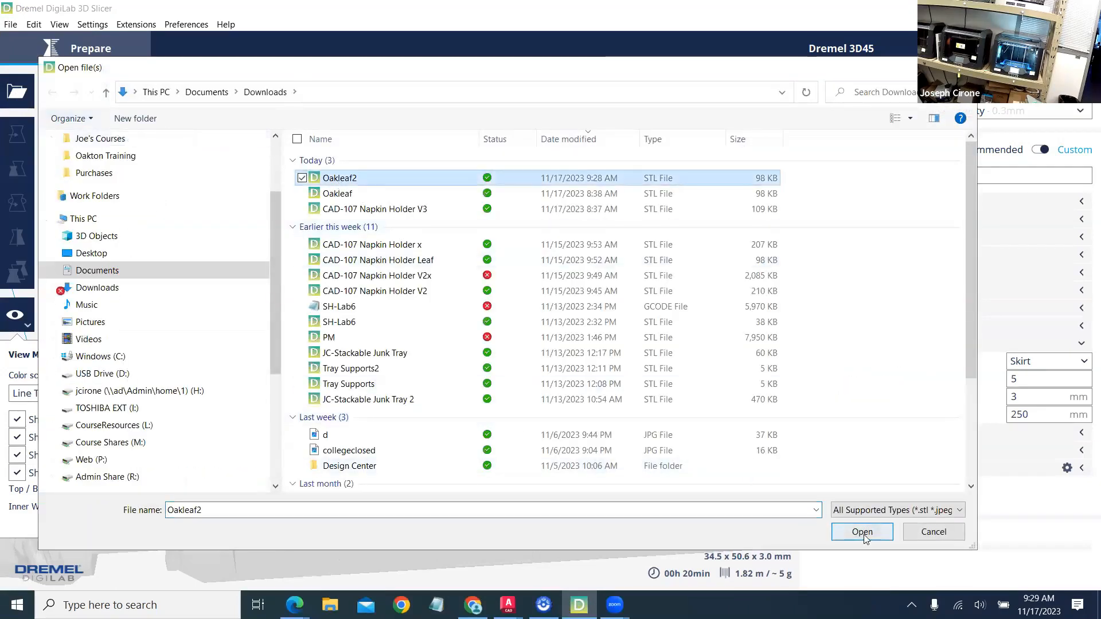
click(861, 531)
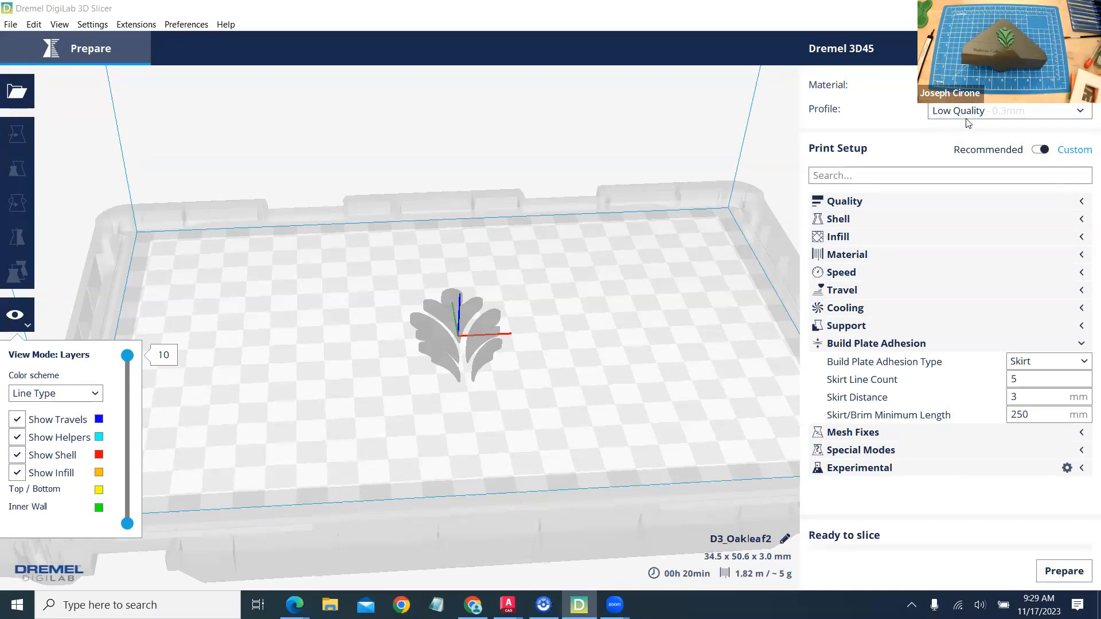
mouse_move(884, 355)
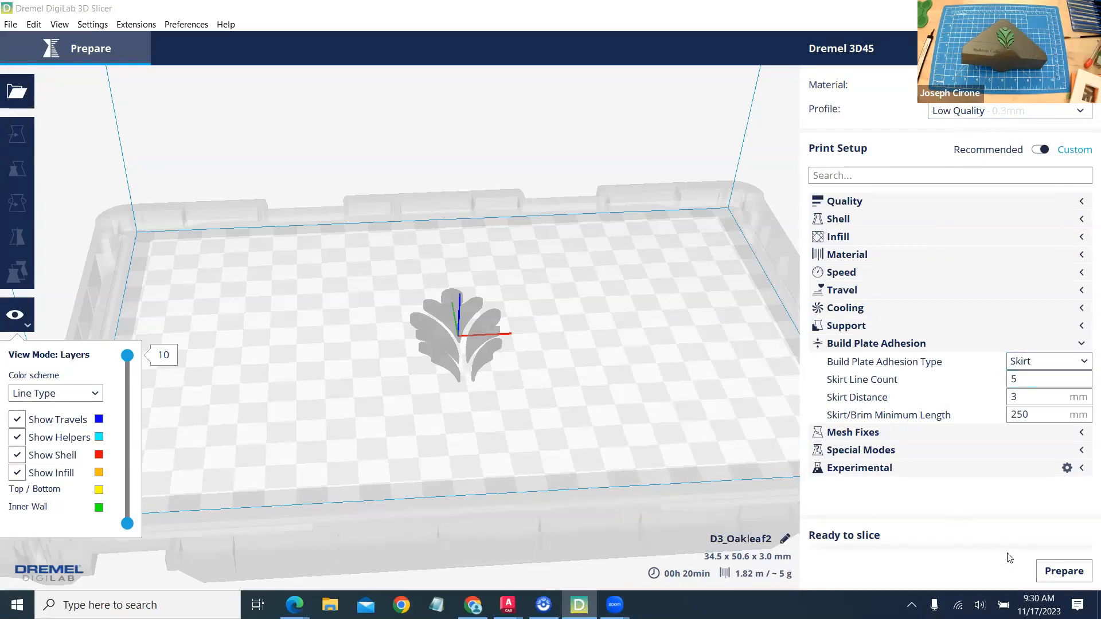
- Slice the Oakleaf2 model to show its layer preview with skirt, about 8 minutes
click(1063, 570)
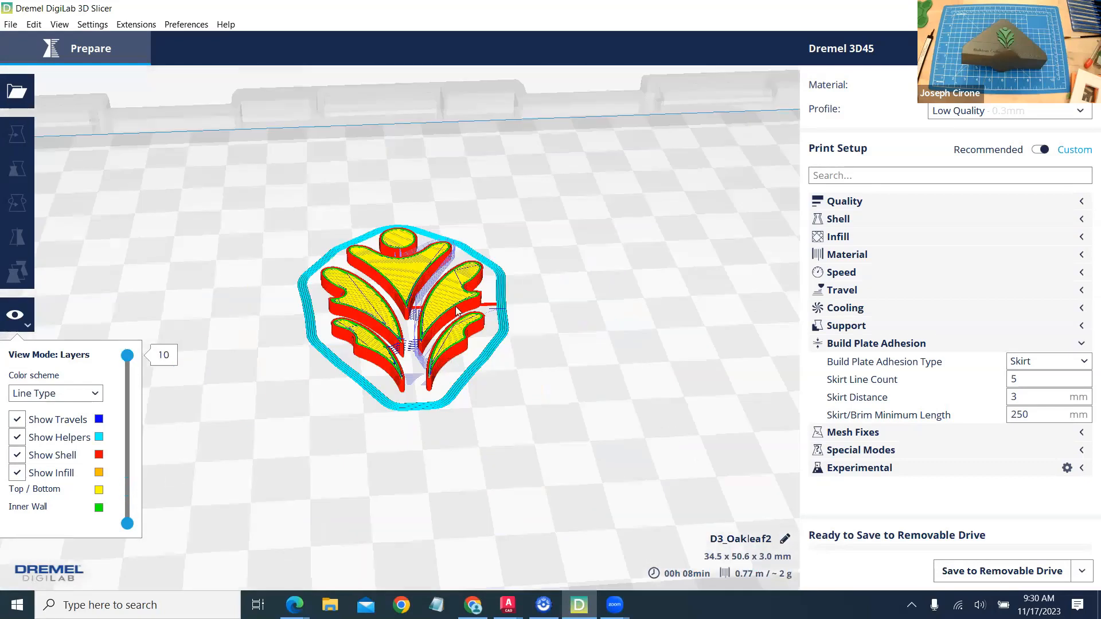
- Multiply the oak leaf into two copies and slice both, about 17 minutes total
right_click(455, 310)
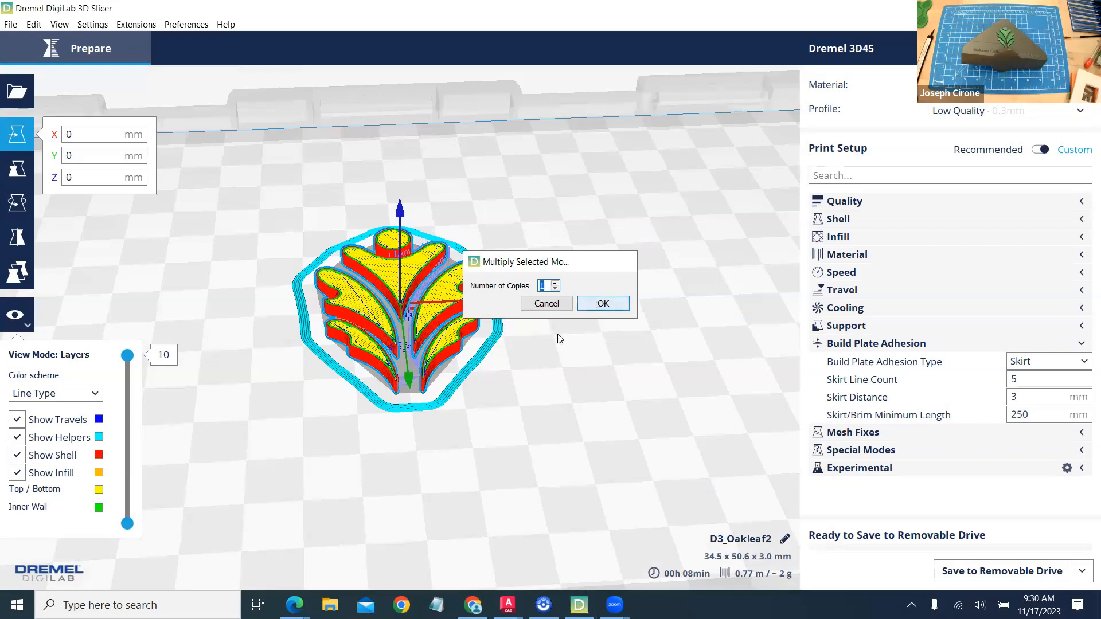
click(602, 303)
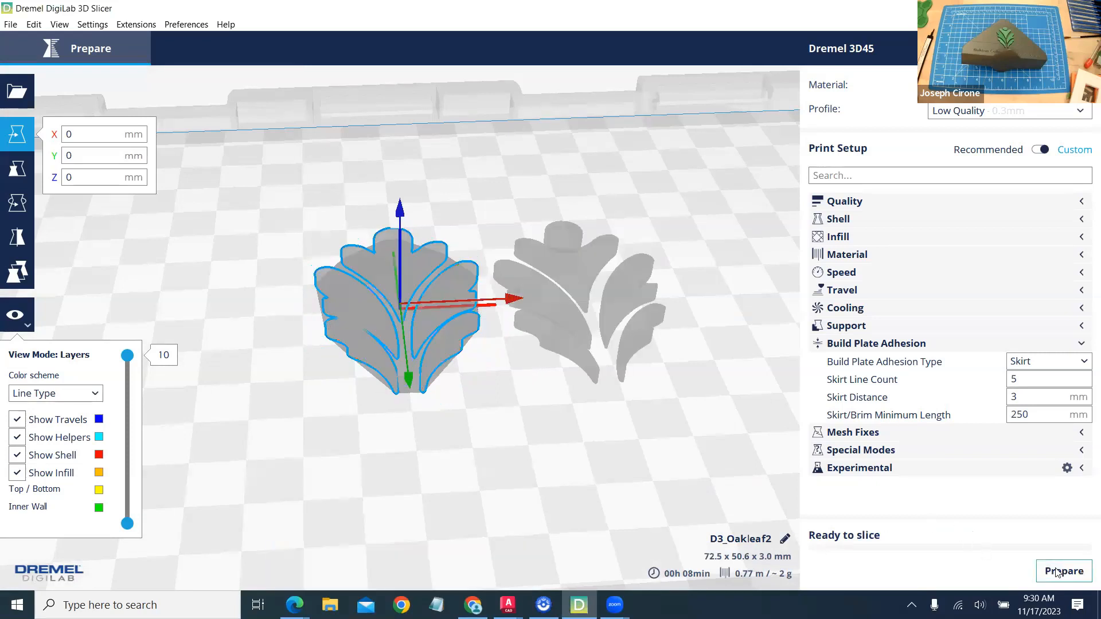
click(1062, 571)
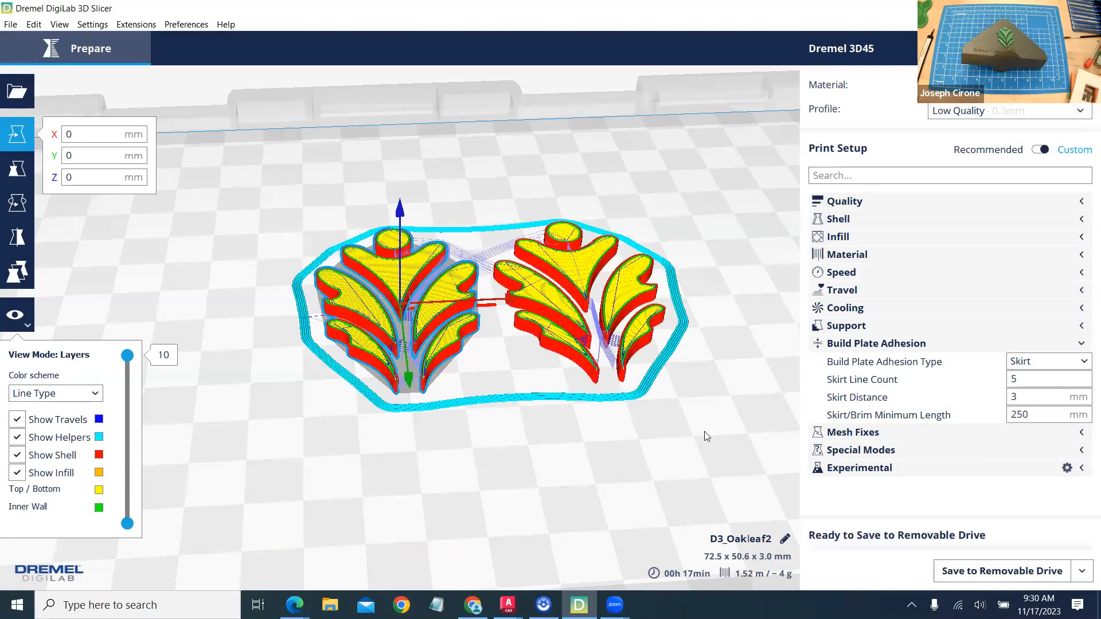
mouse_move(739, 391)
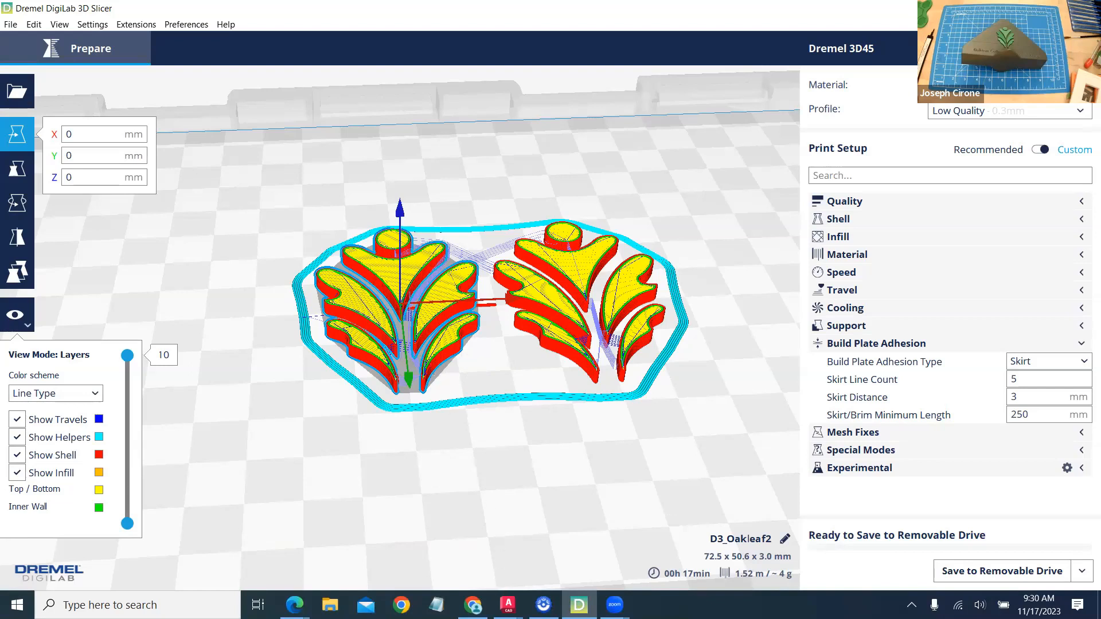
- Return to the napkin holder drawing in AutoCAD
click(507, 604)
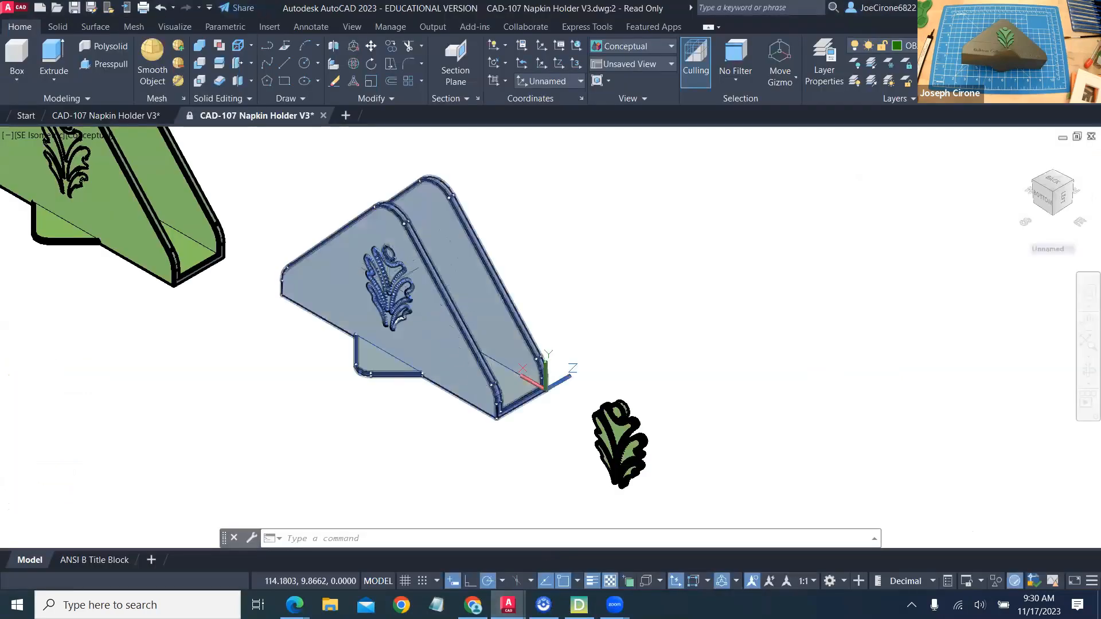
click(612, 358)
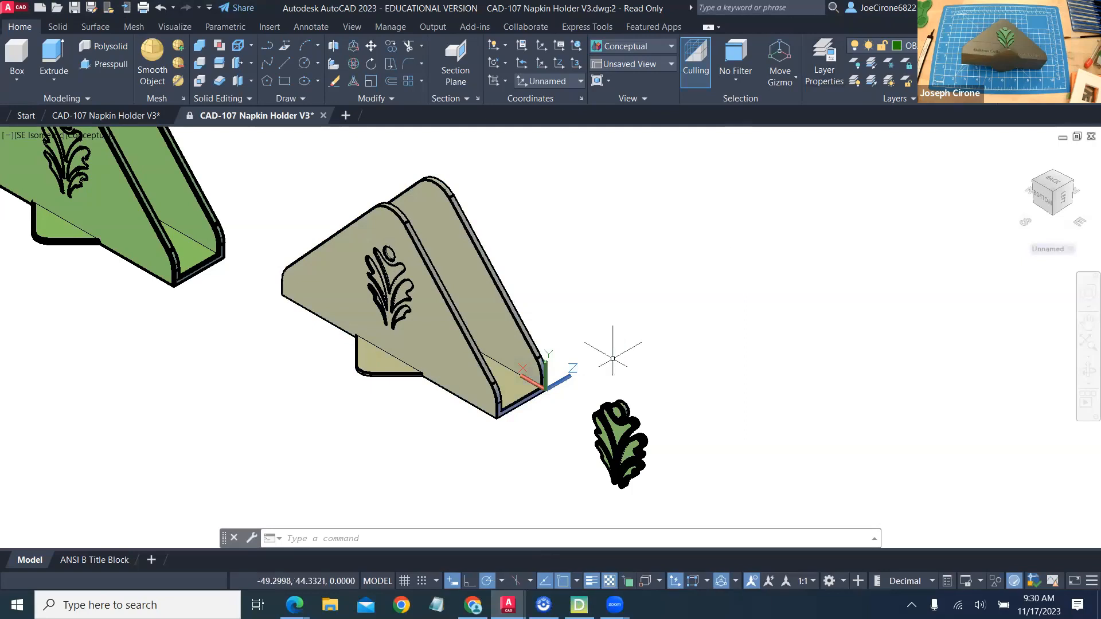
- Set the leaves' Shell horizontal expansion to -0.2 mm in the slicer's Custom settings
click(580, 604)
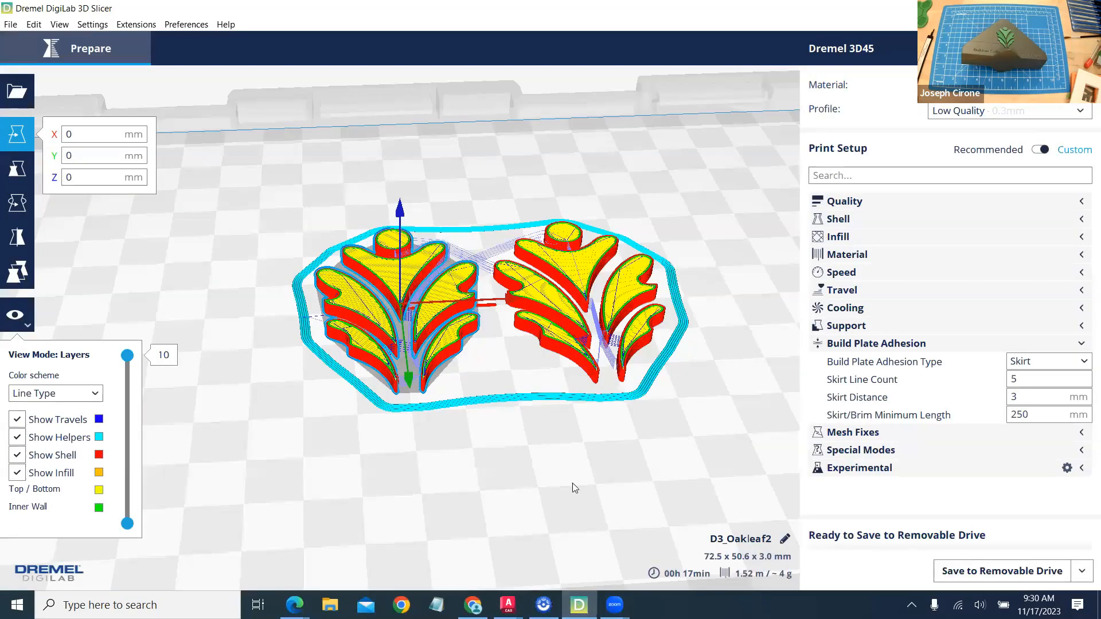
mouse_move(1034, 210)
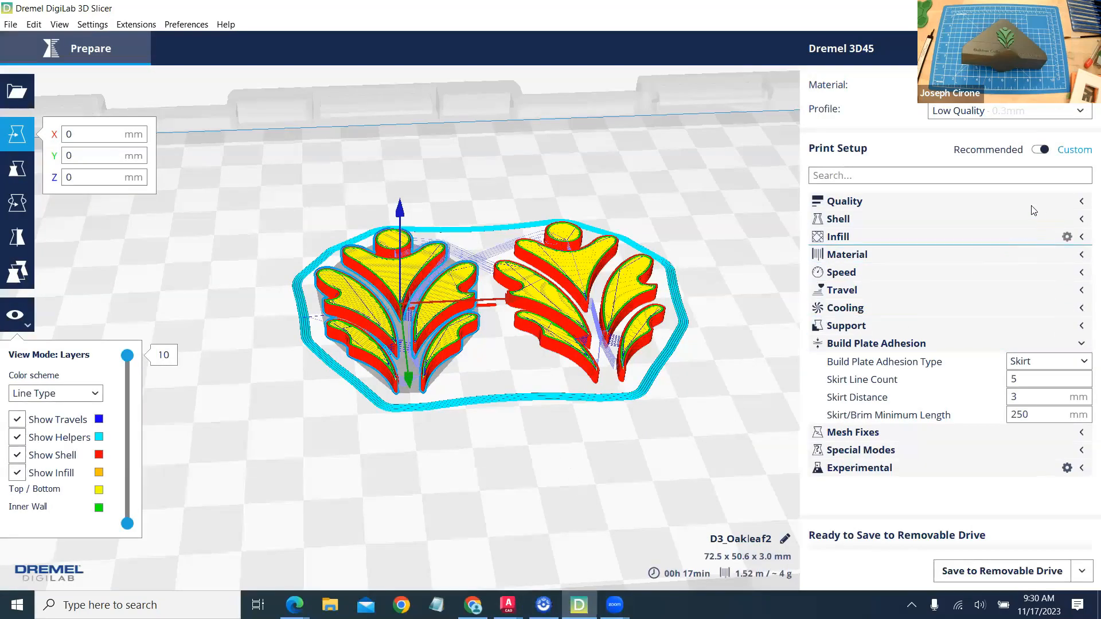
mouse_move(1085, 224)
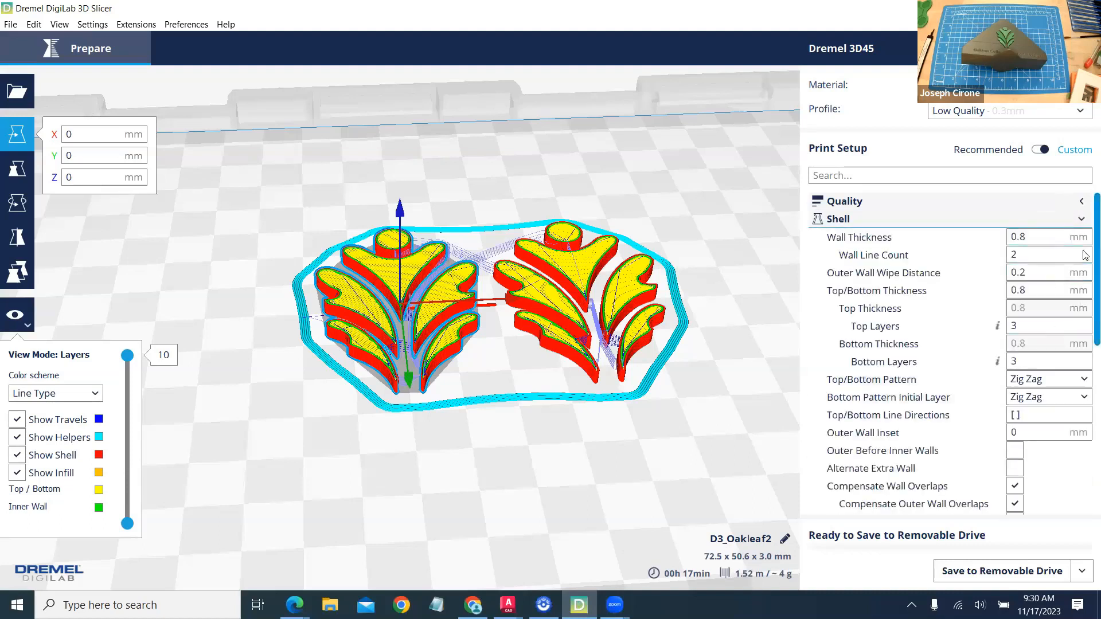
scroll(down, 3)
text(-.2)
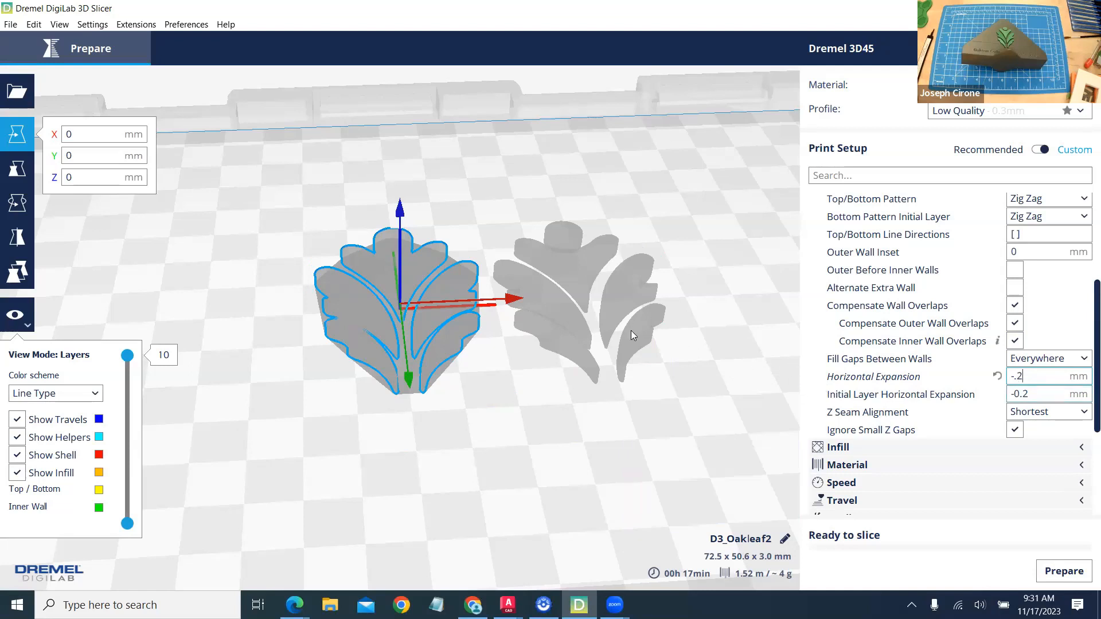
mouse_move(490, 428)
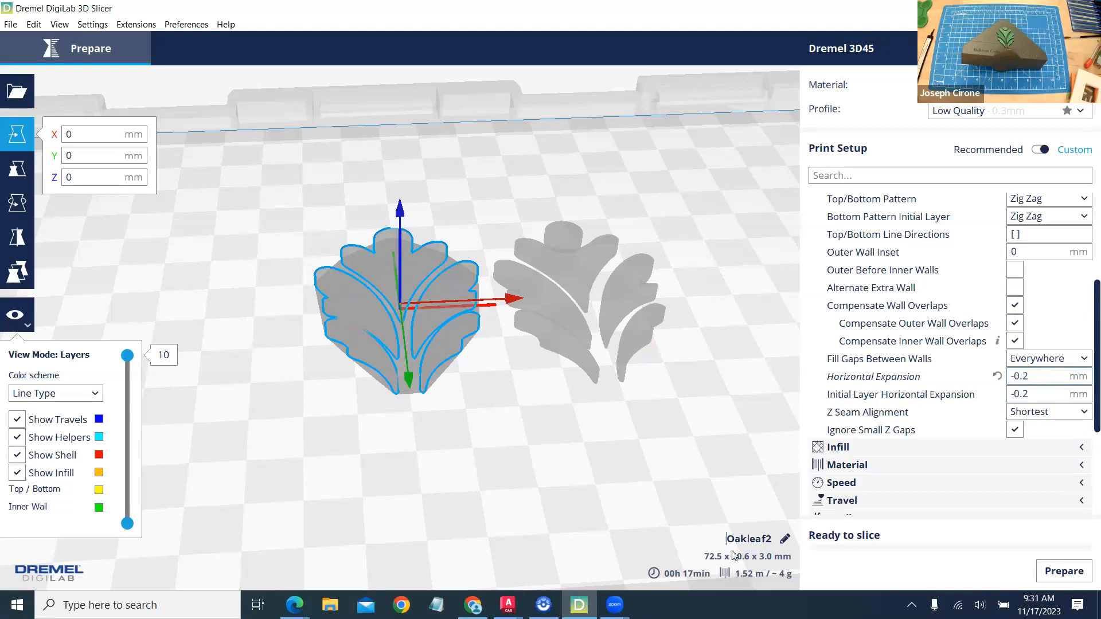
mouse_move(887, 532)
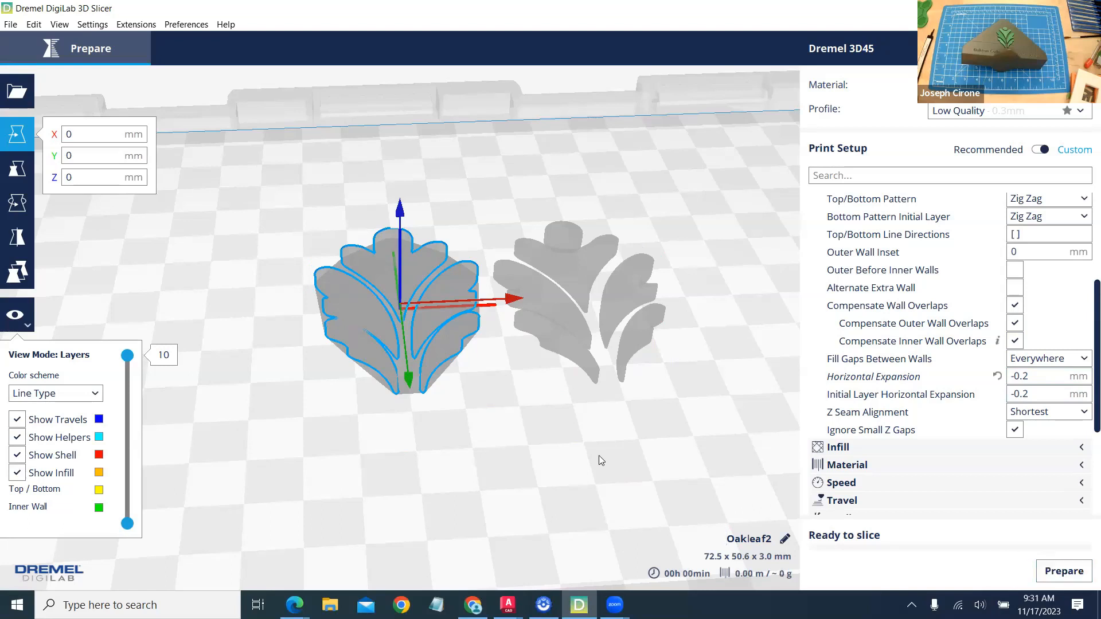
- Re-slice the leaves, save Oakleaf2.gcode to the removable drive, and eject it
click(1062, 572)
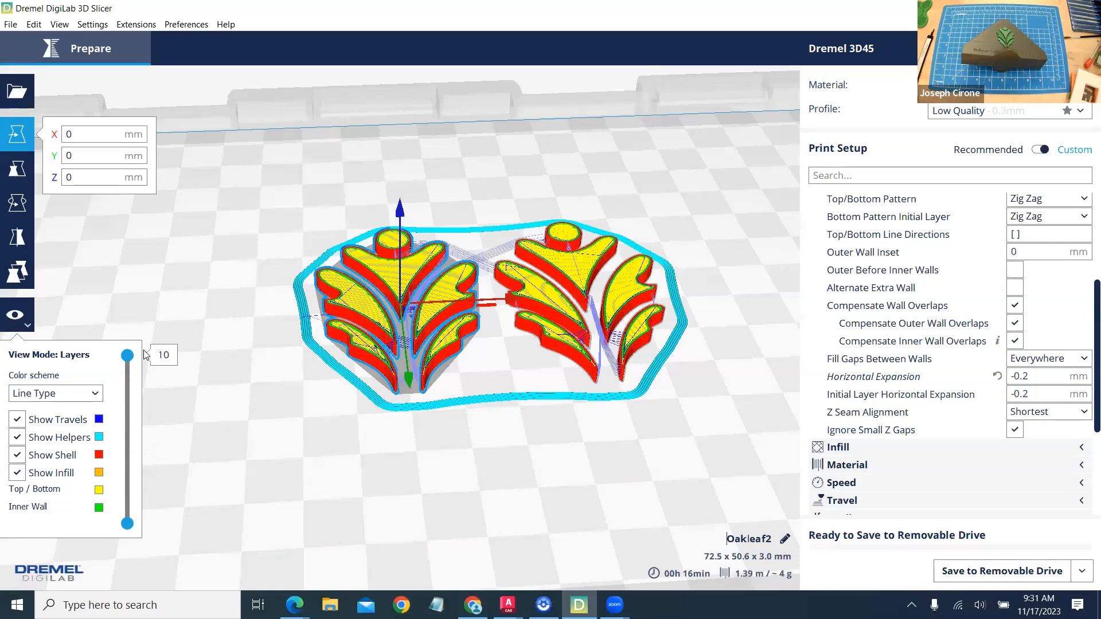
mouse_move(1003, 577)
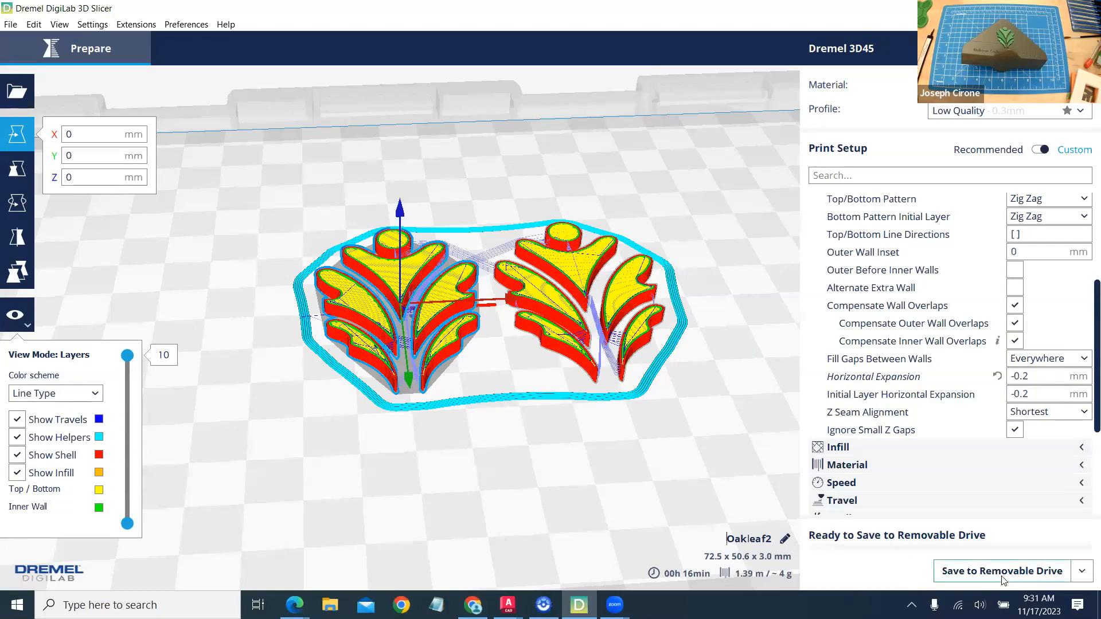
click(1001, 571)
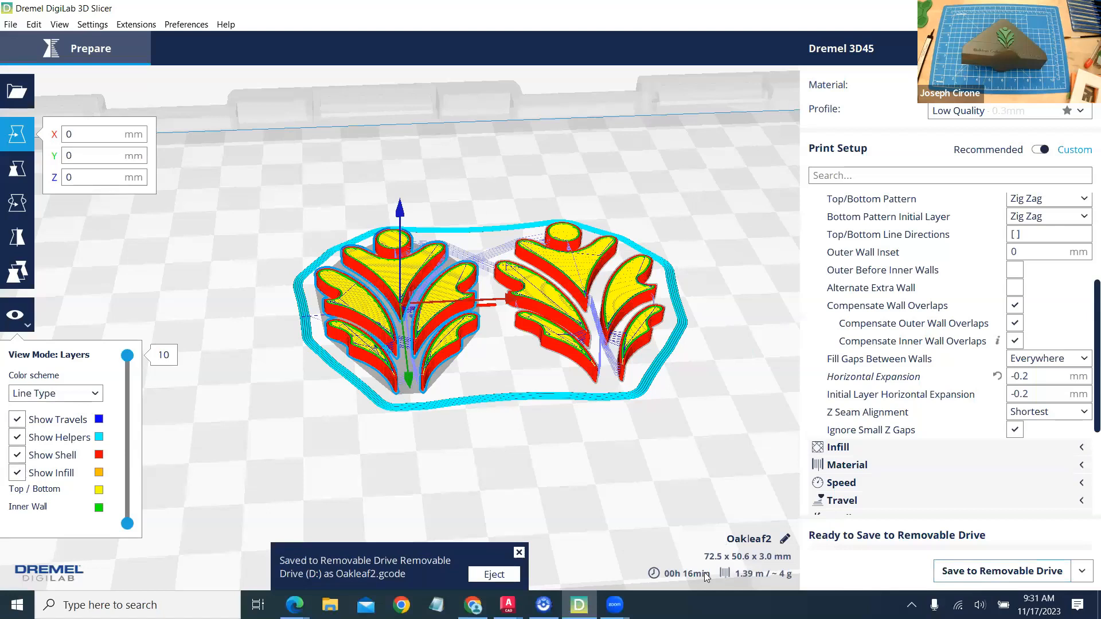
mouse_move(678, 574)
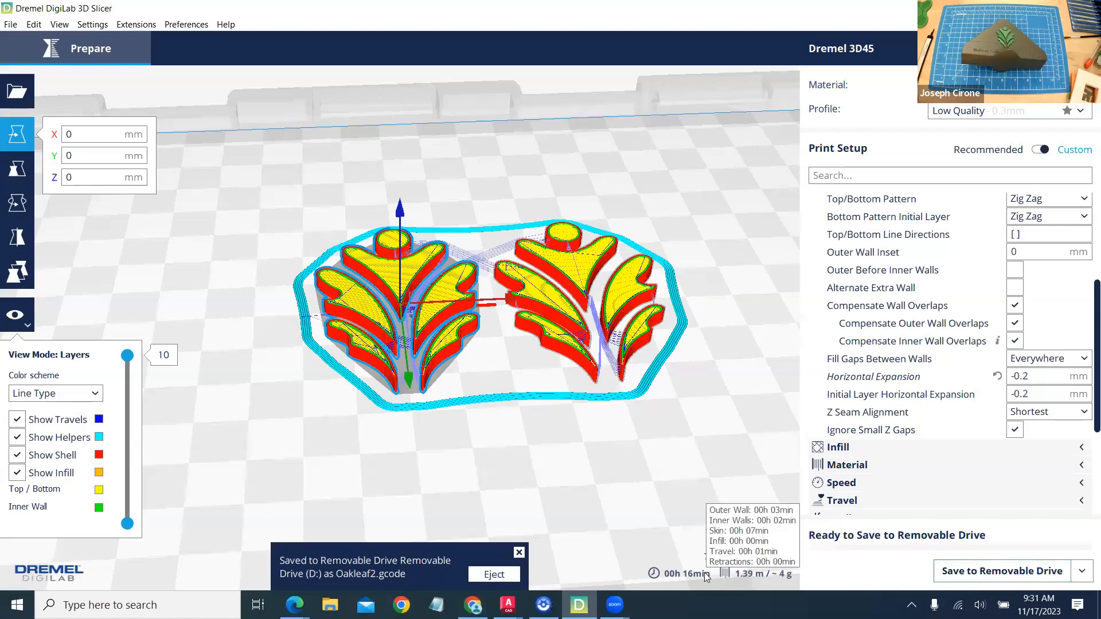
mouse_move(706, 577)
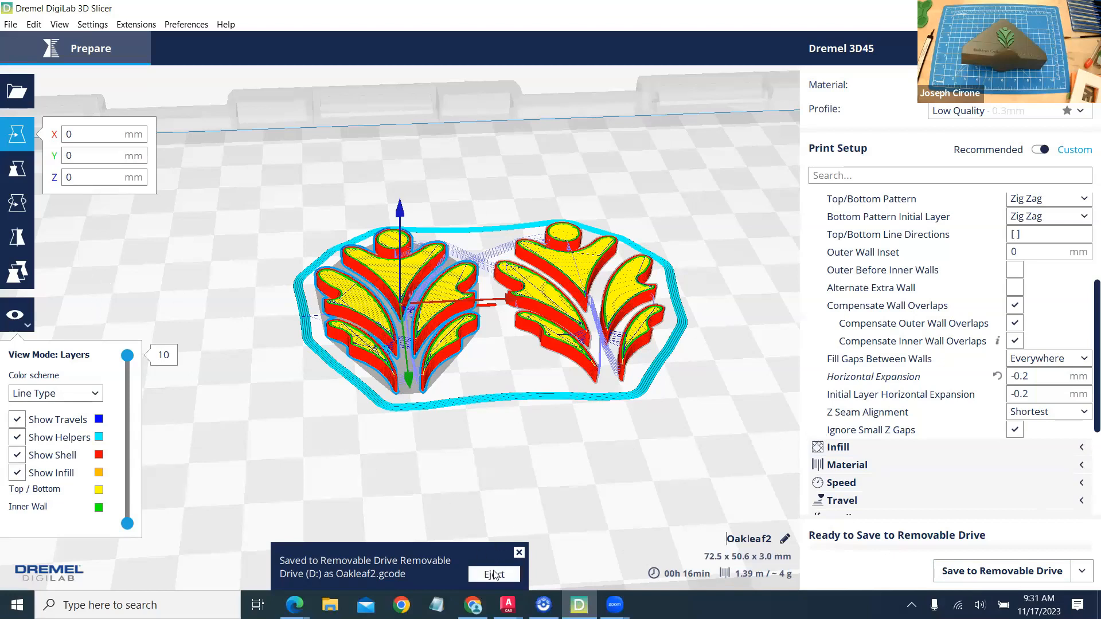
click(494, 575)
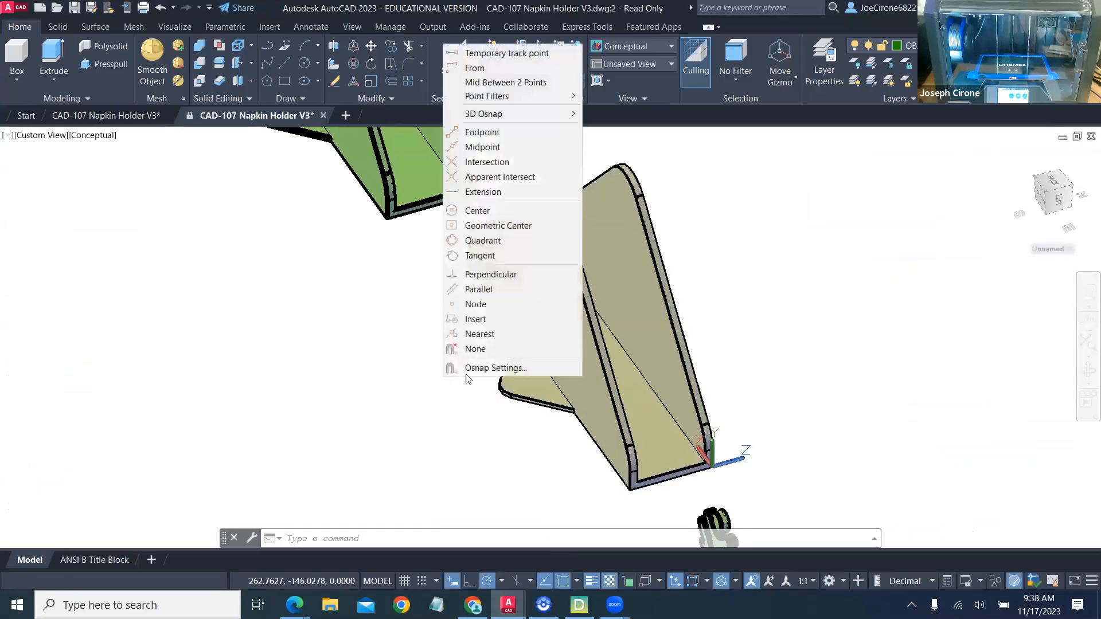
- Review and close the Object Snap settings, then bring up the empty slicer build plate
click(496, 367)
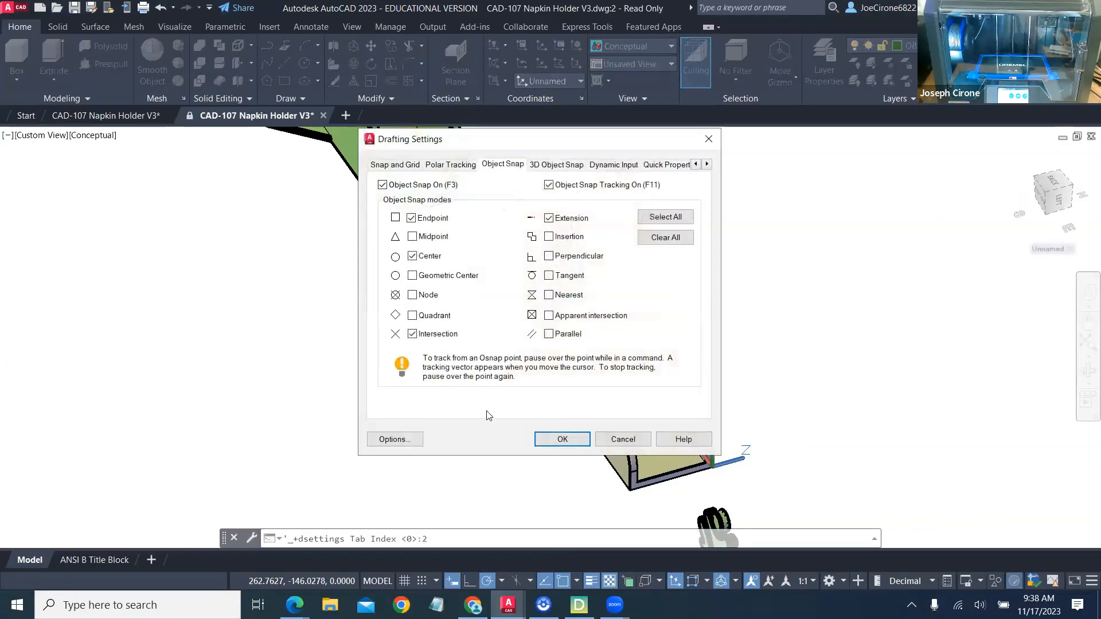
click(561, 439)
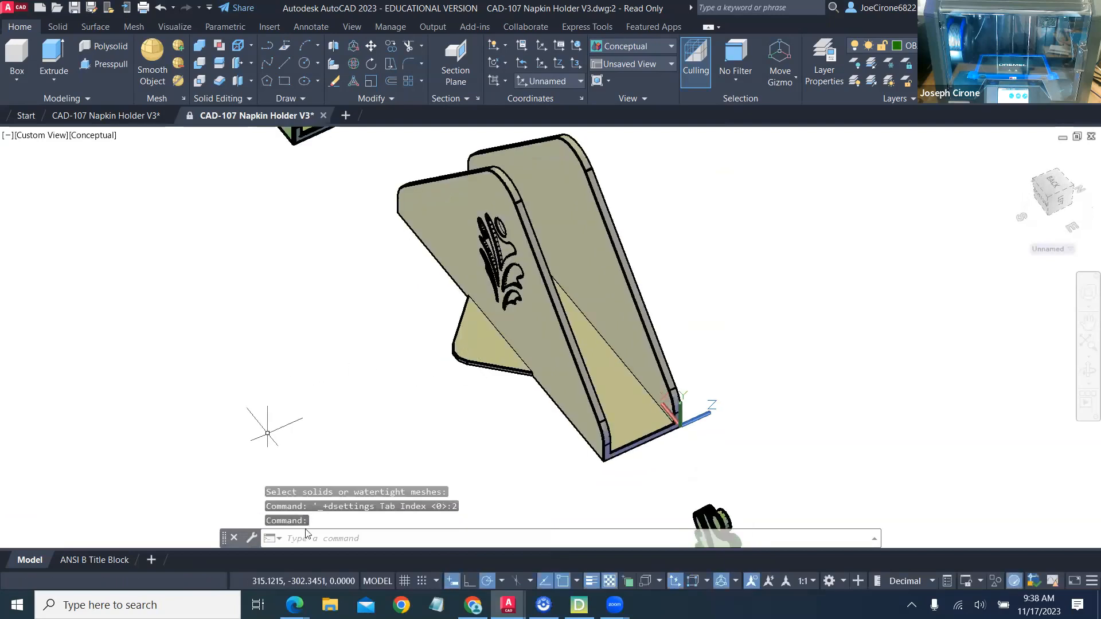
click(542, 605)
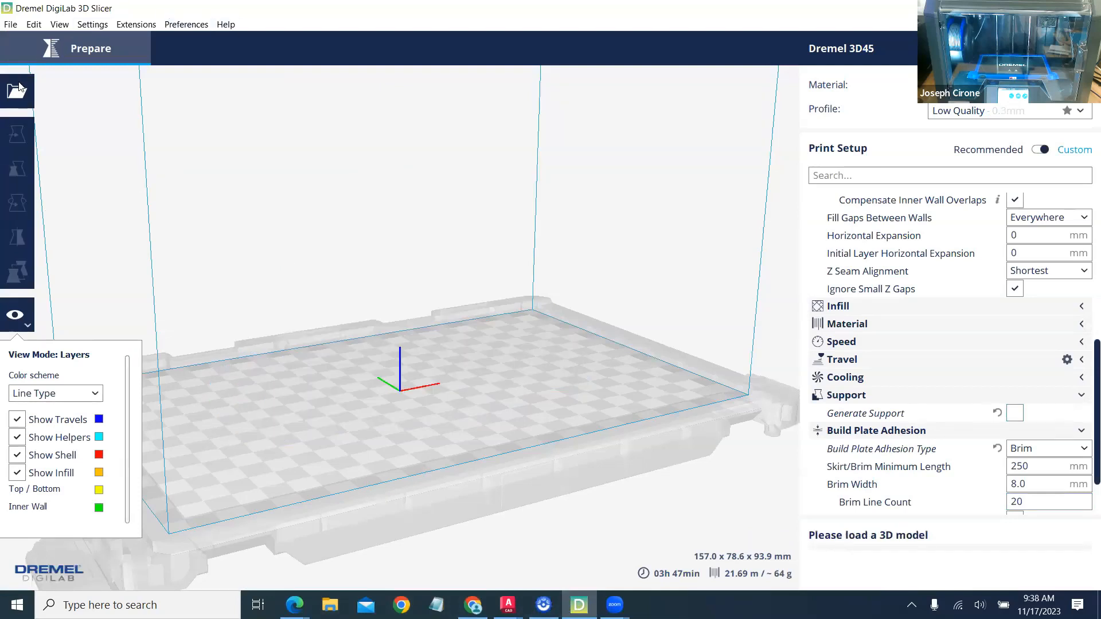
- Load CAD-107 Napkin Holder V3.stl onto the build plate
click(17, 92)
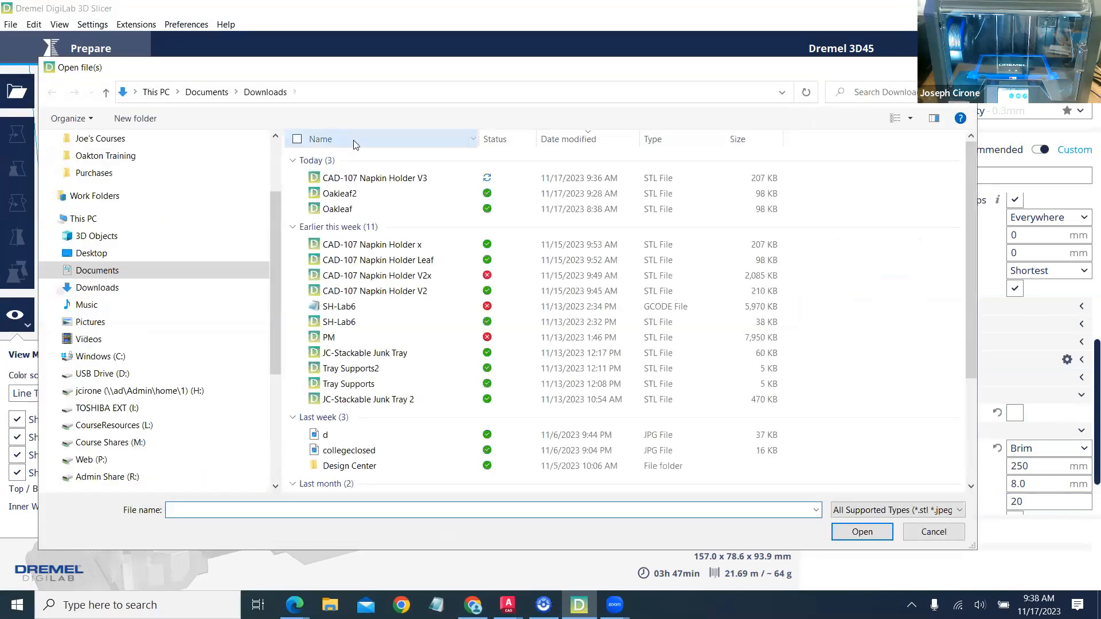
click(376, 178)
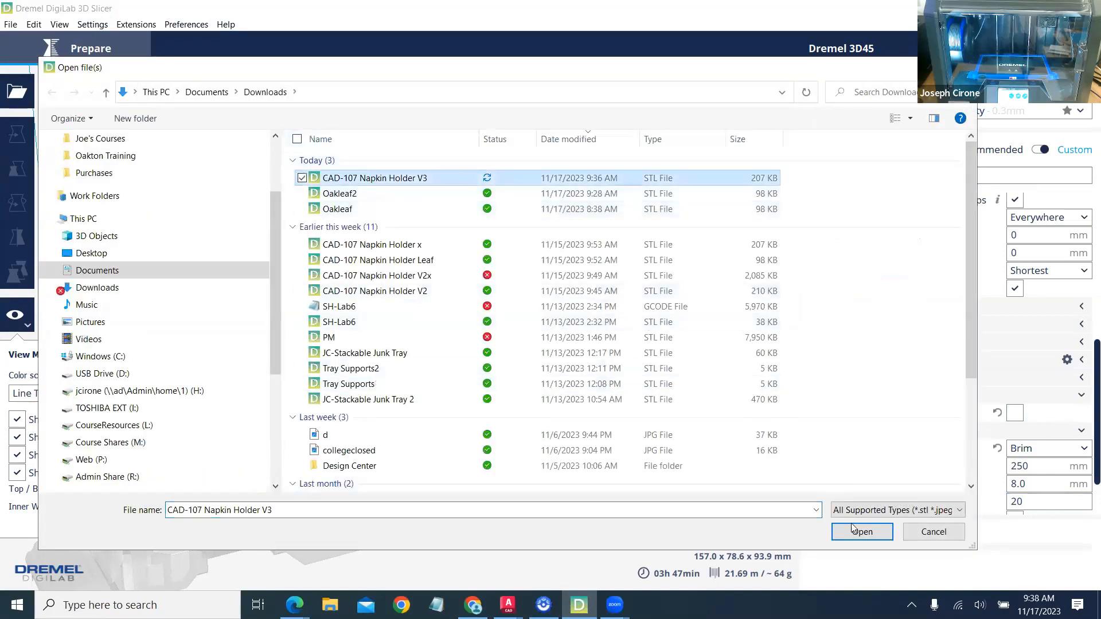
click(861, 531)
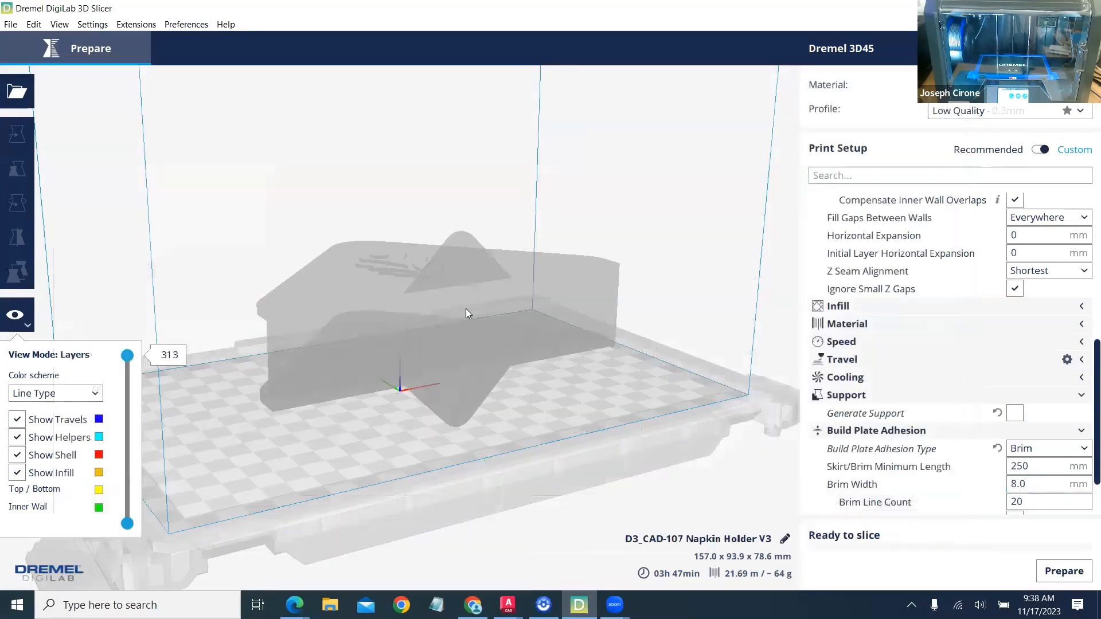
- Select the napkin holder and rotate it to stand upright
click(18, 203)
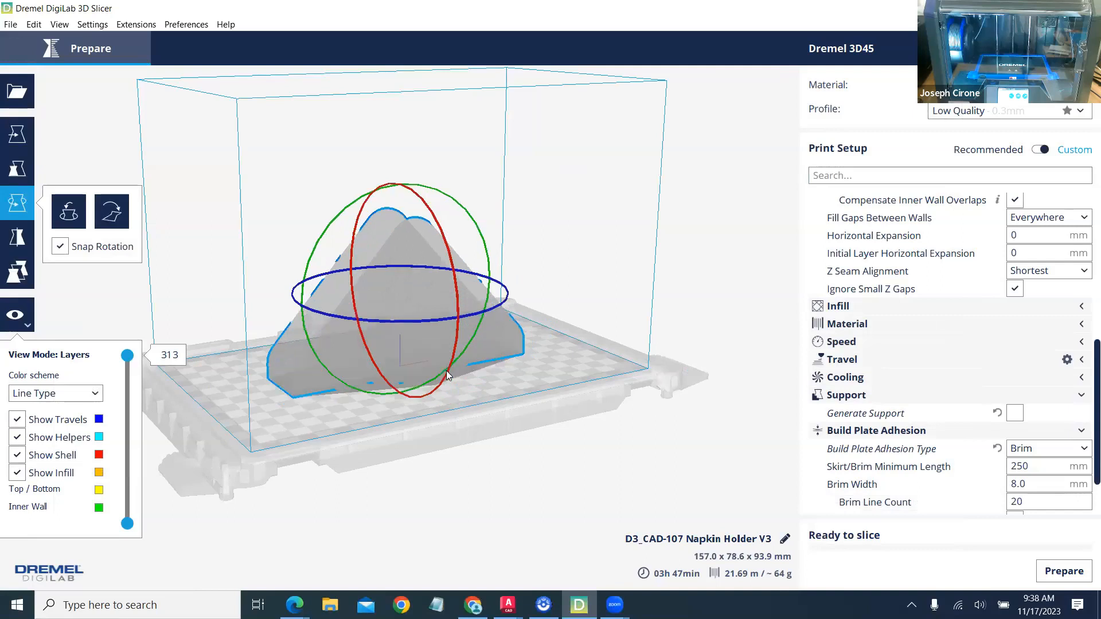
mouse_move(916, 112)
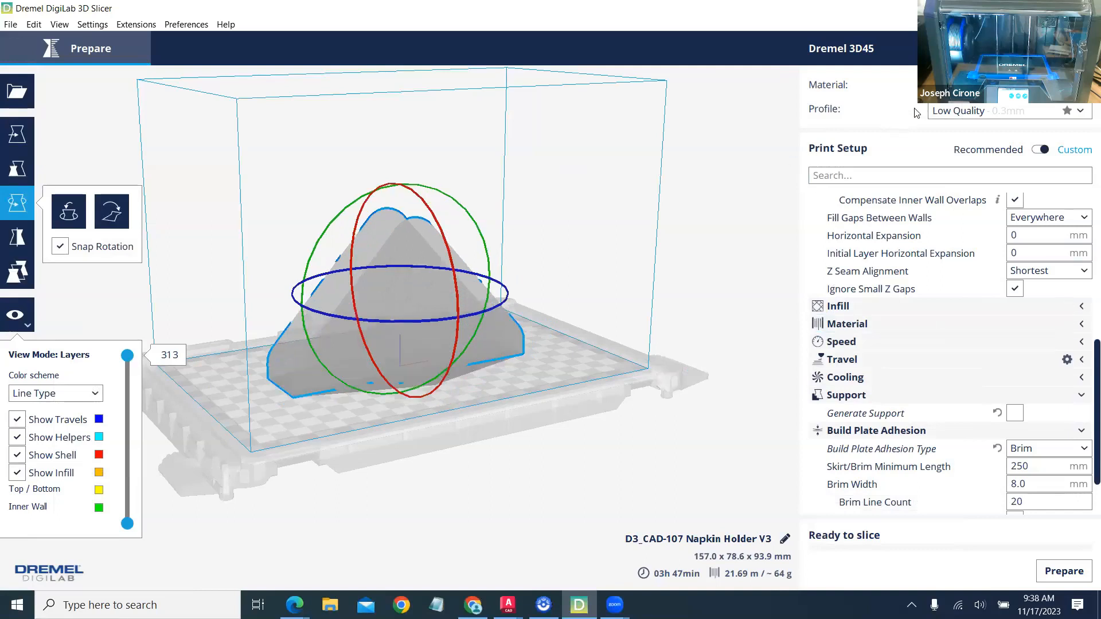
mouse_move(1085, 378)
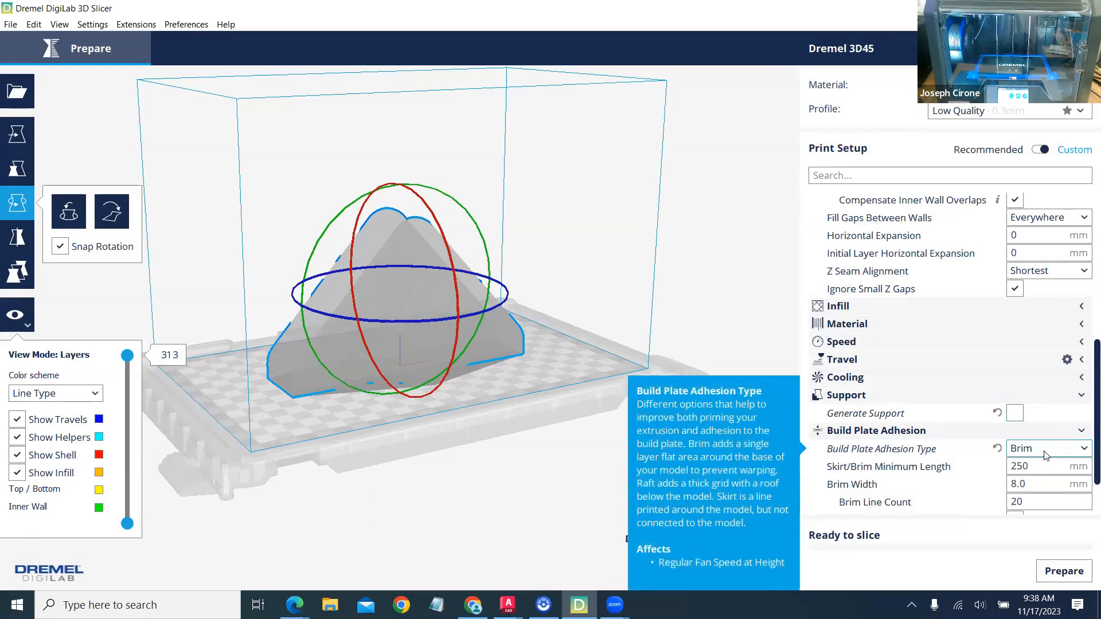
scroll(up, 3)
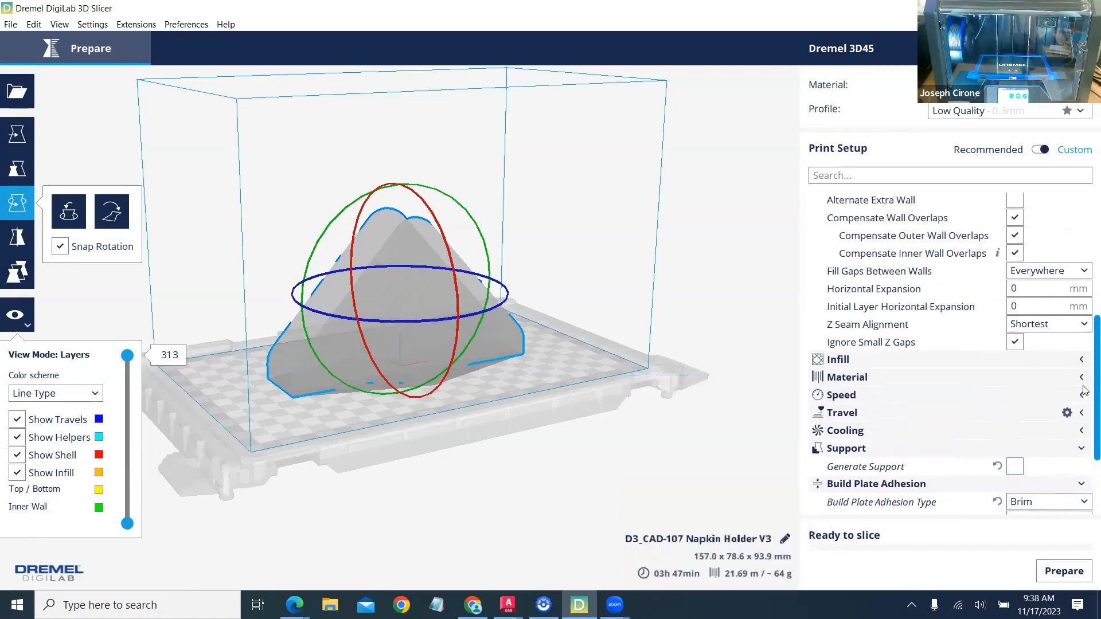
scroll(up, 3)
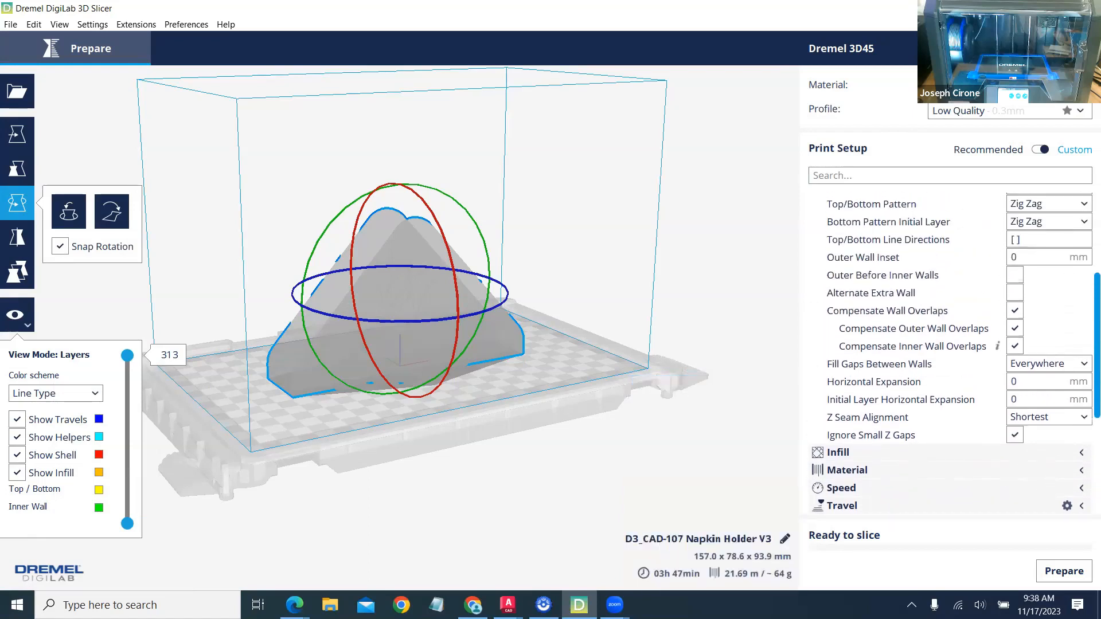
mouse_move(874, 381)
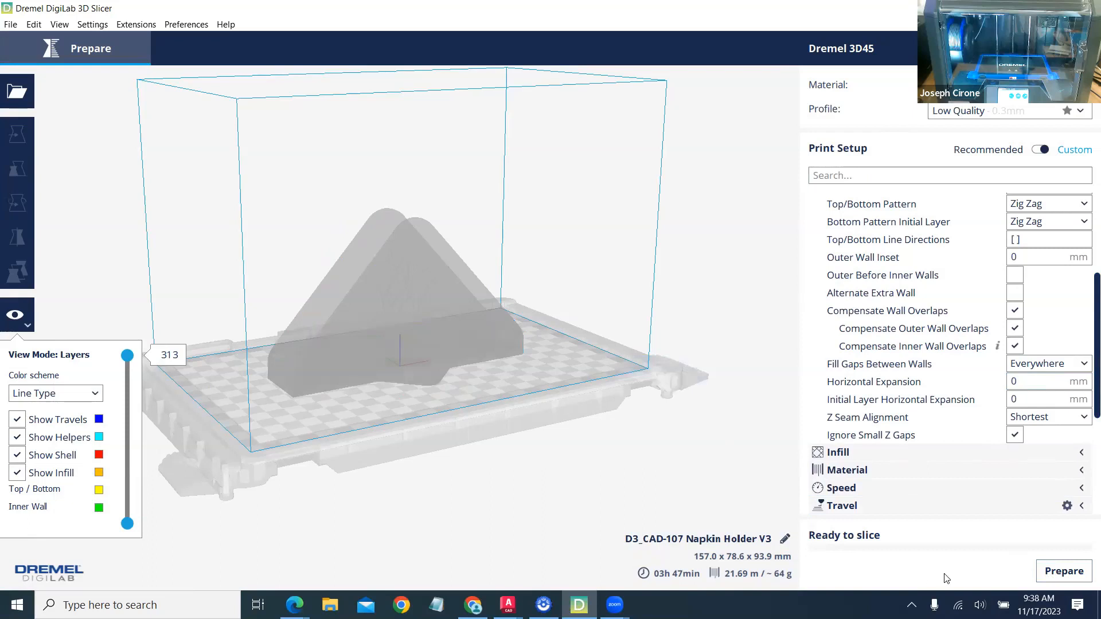
- Slice the napkin holder with brim adhesion, showing the first brim layer and a 3h47m estimate
click(1063, 571)
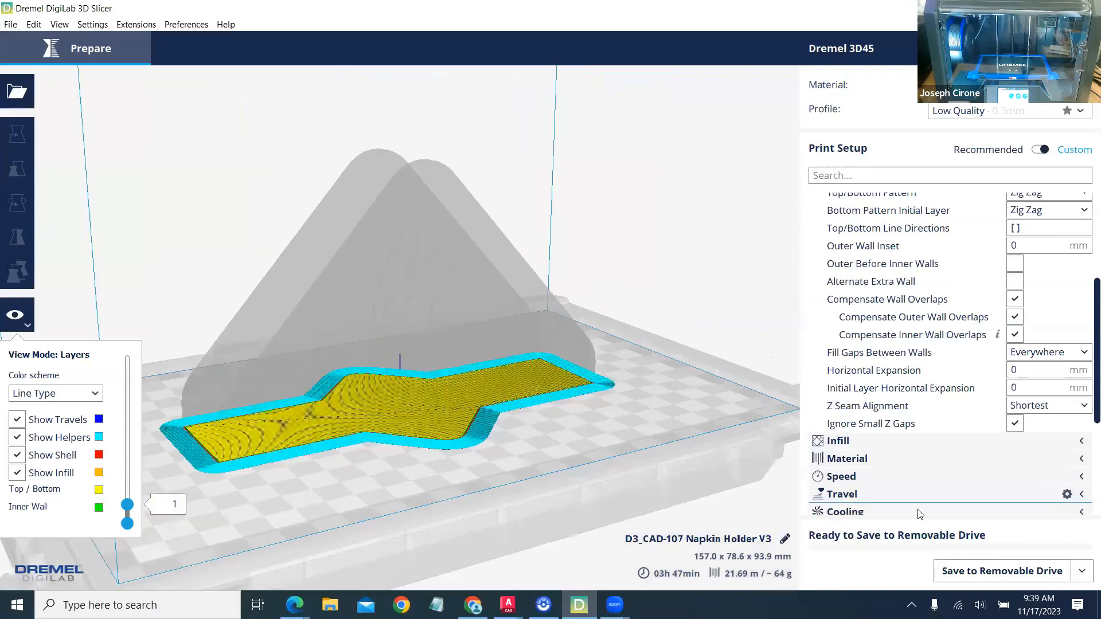
scroll(down, 3)
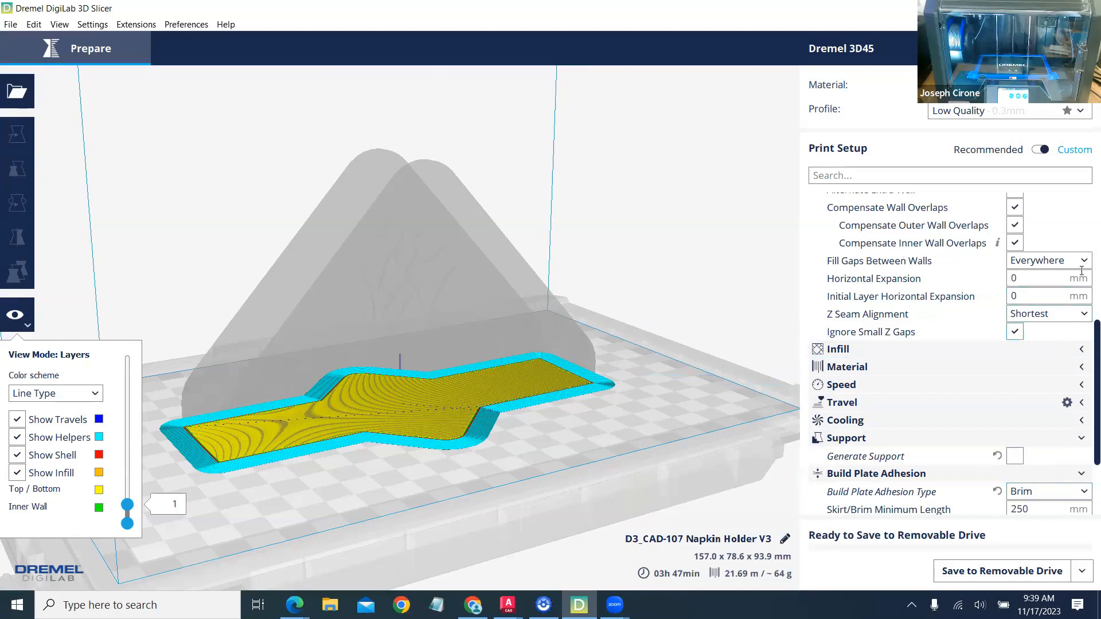
mouse_move(731, 400)
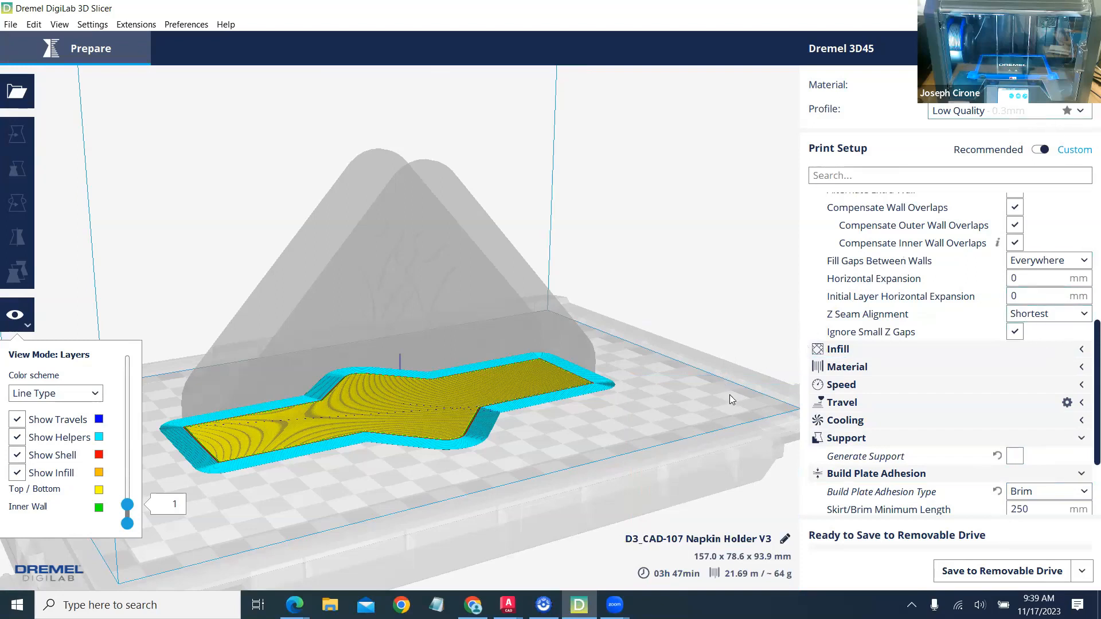
mouse_move(685, 538)
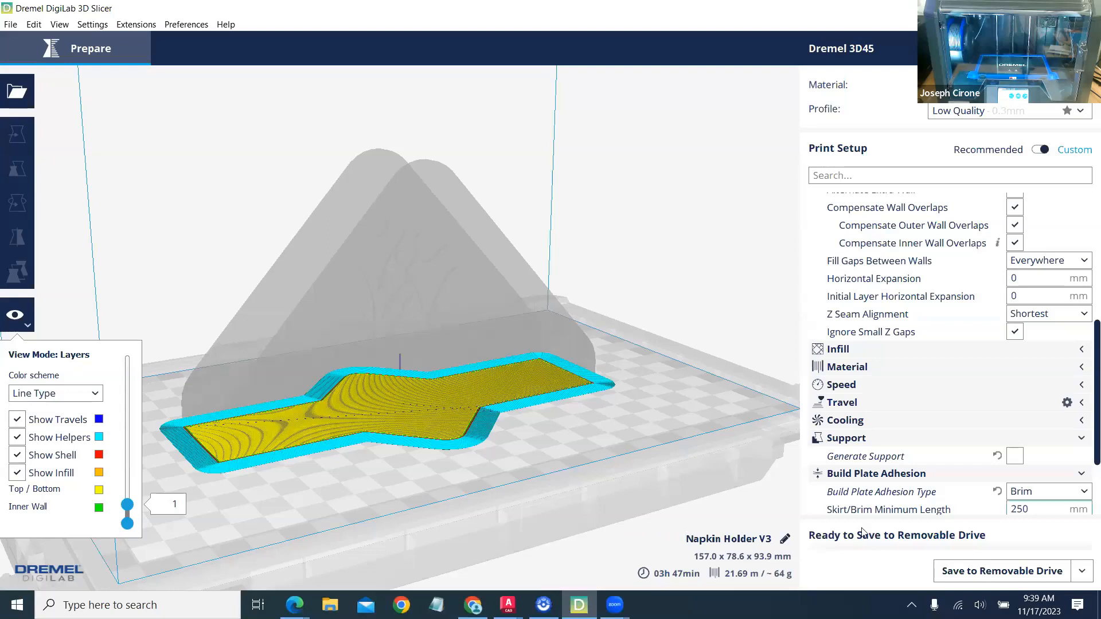
- Save the job to the removable drive as Napkin Holder V3.gcode
click(1001, 571)
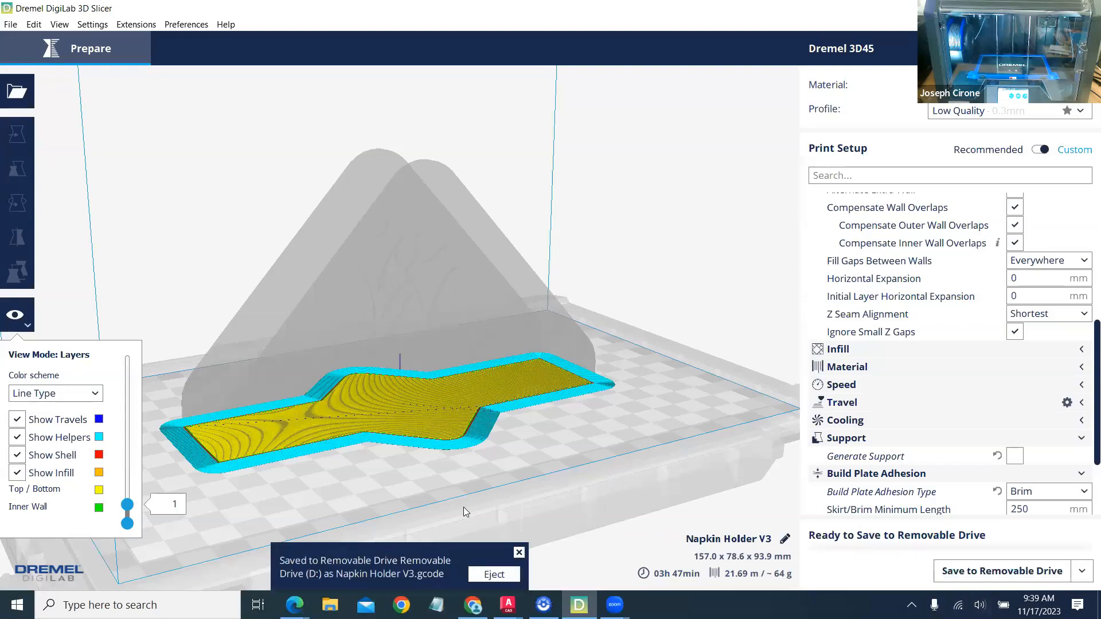
mouse_move(494, 575)
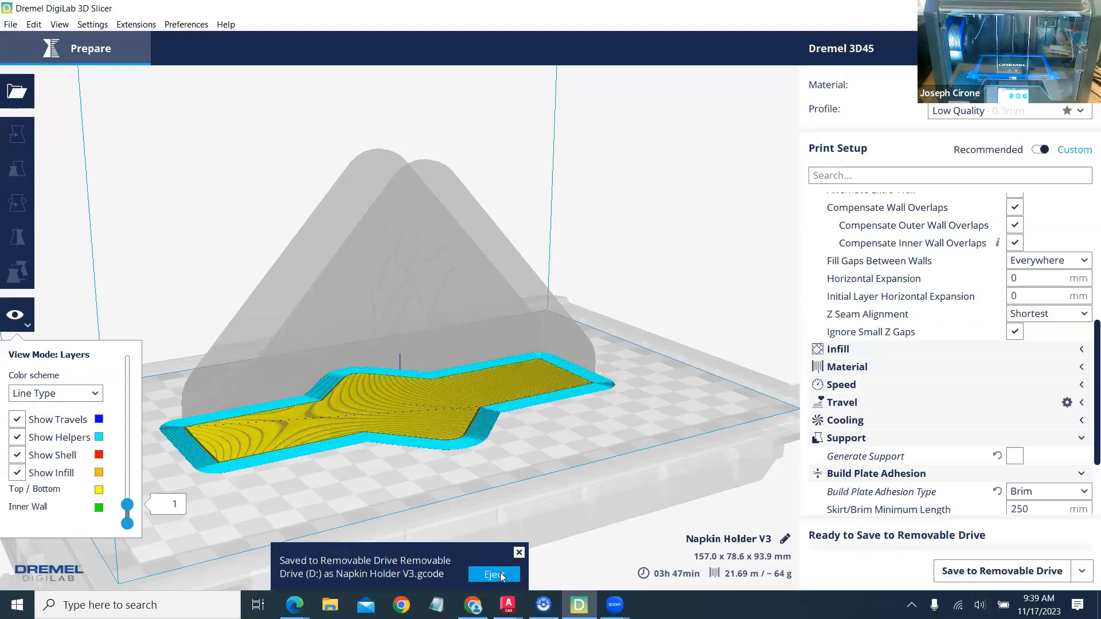